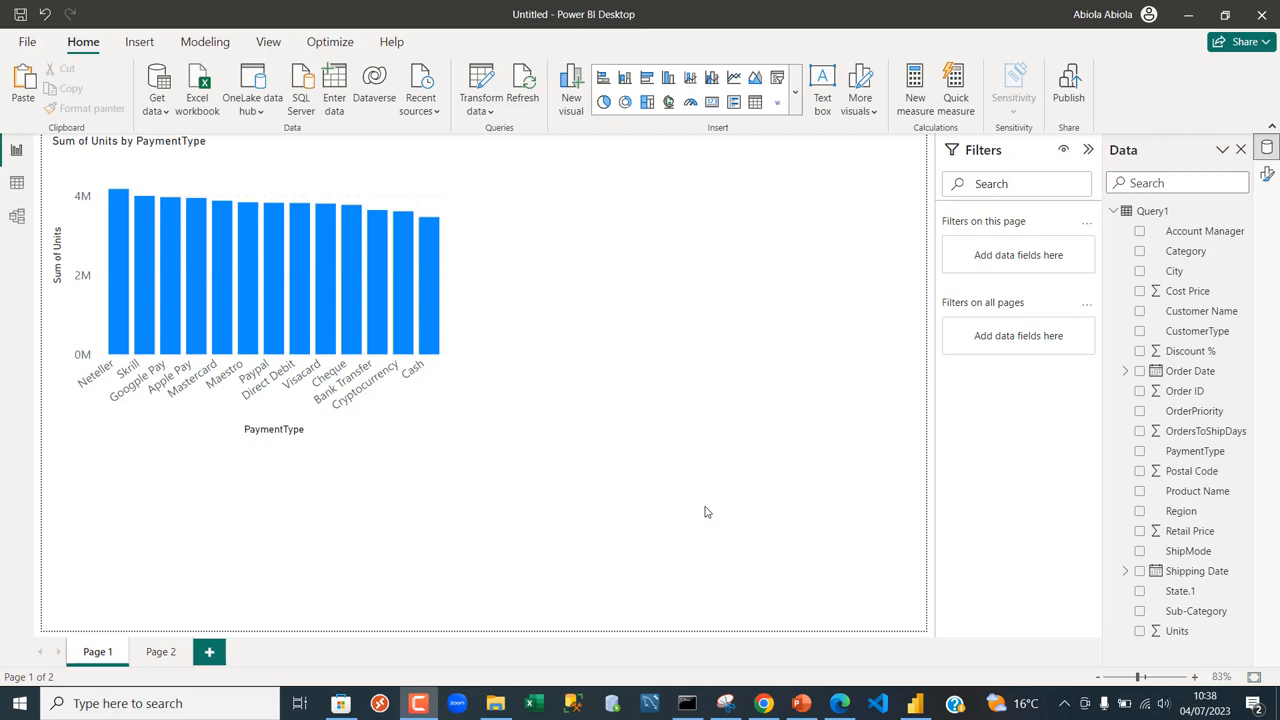
pyautogui.moveTo(1013, 540)
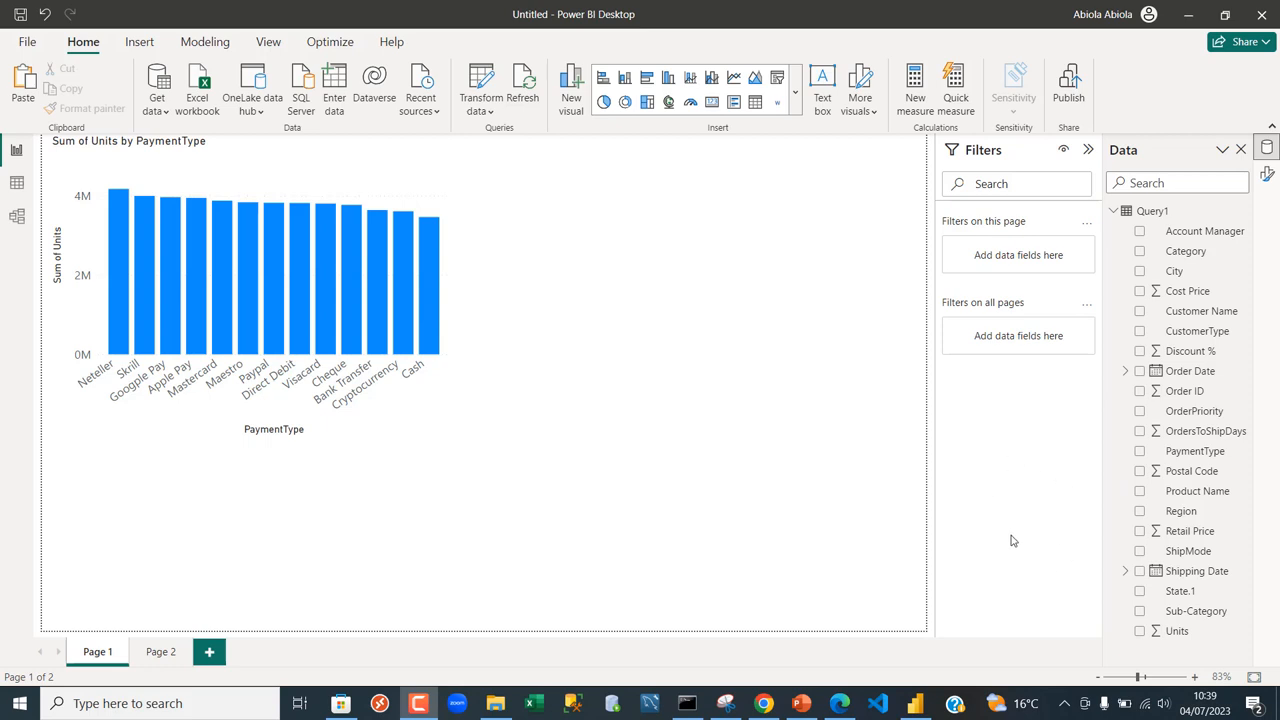
pyautogui.moveTo(1004, 469)
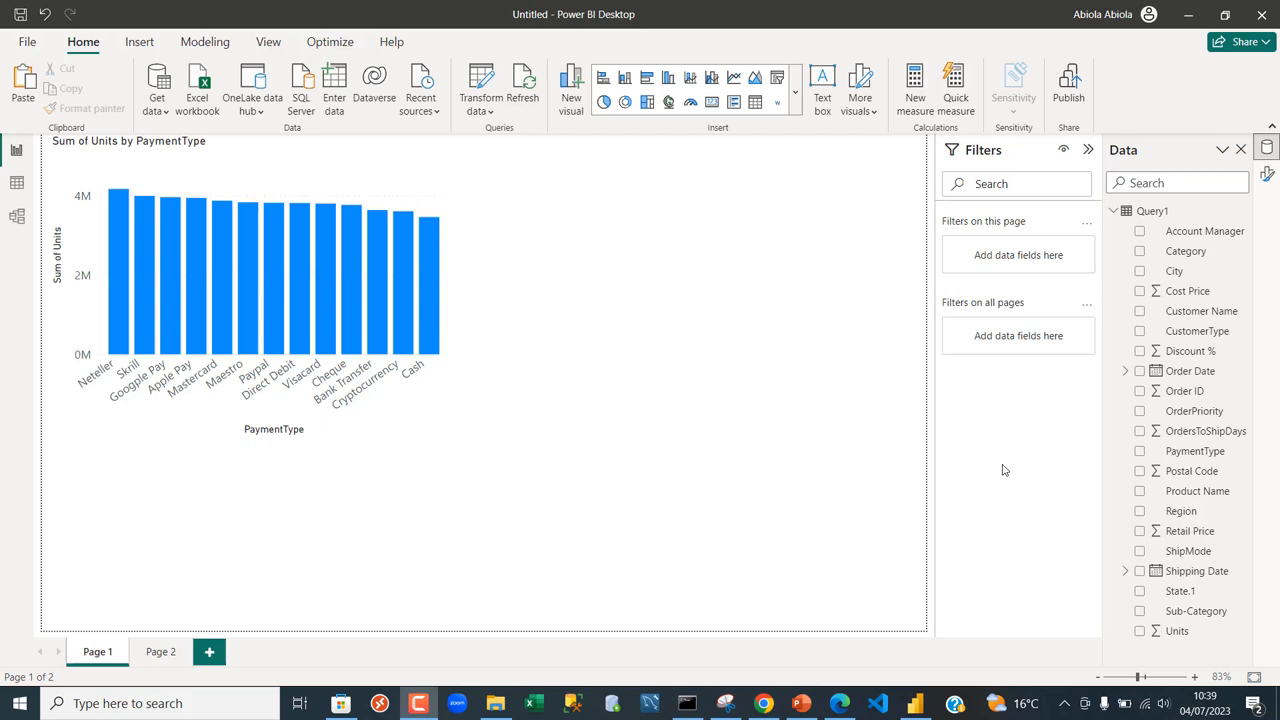
pyautogui.moveTo(723, 370)
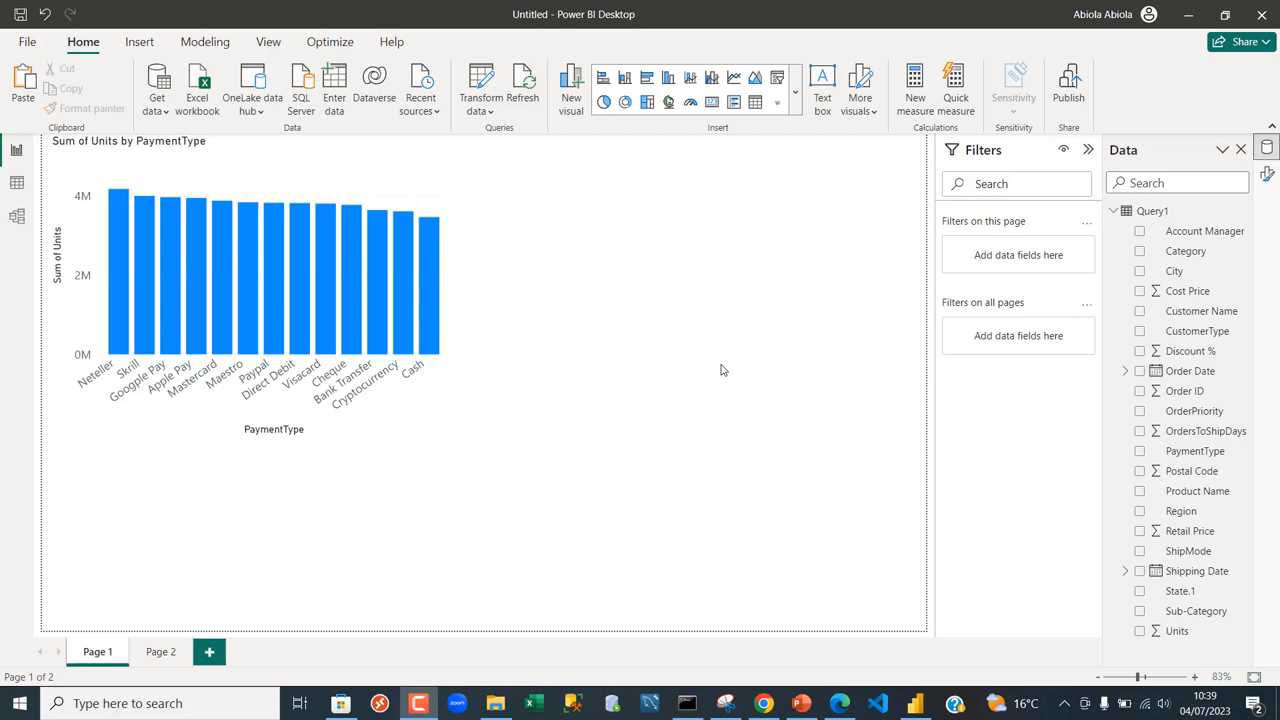
pyautogui.moveTo(723, 358)
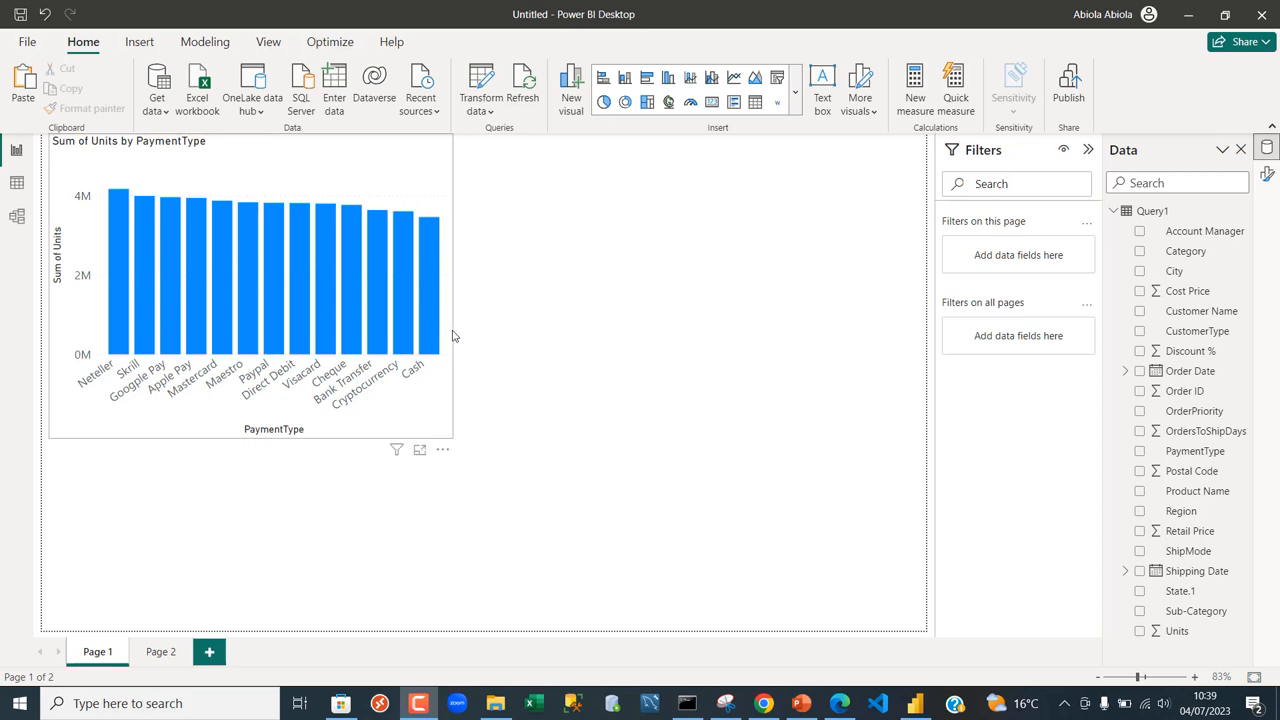
# - Review Page 1's Sum of Units by PaymentType chart against Page 2's three tables
pyautogui.click(250, 290)
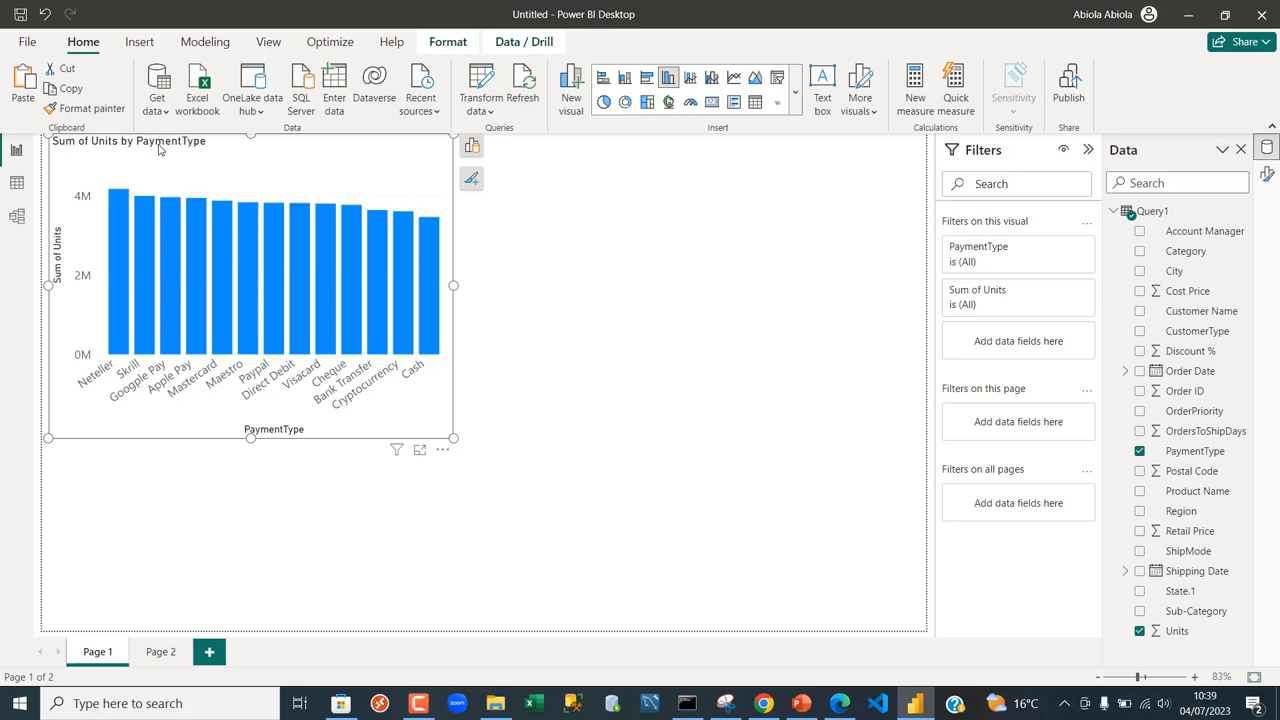
pyautogui.moveTo(158, 409)
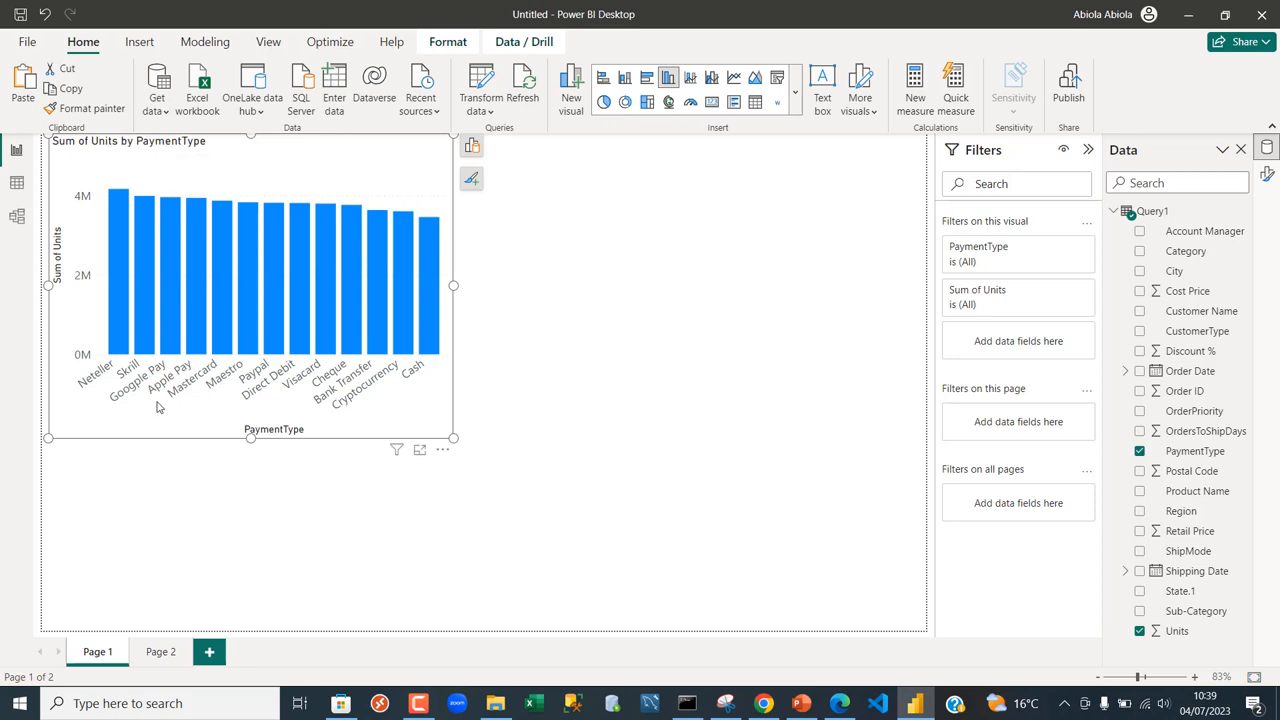
pyautogui.moveTo(181, 642)
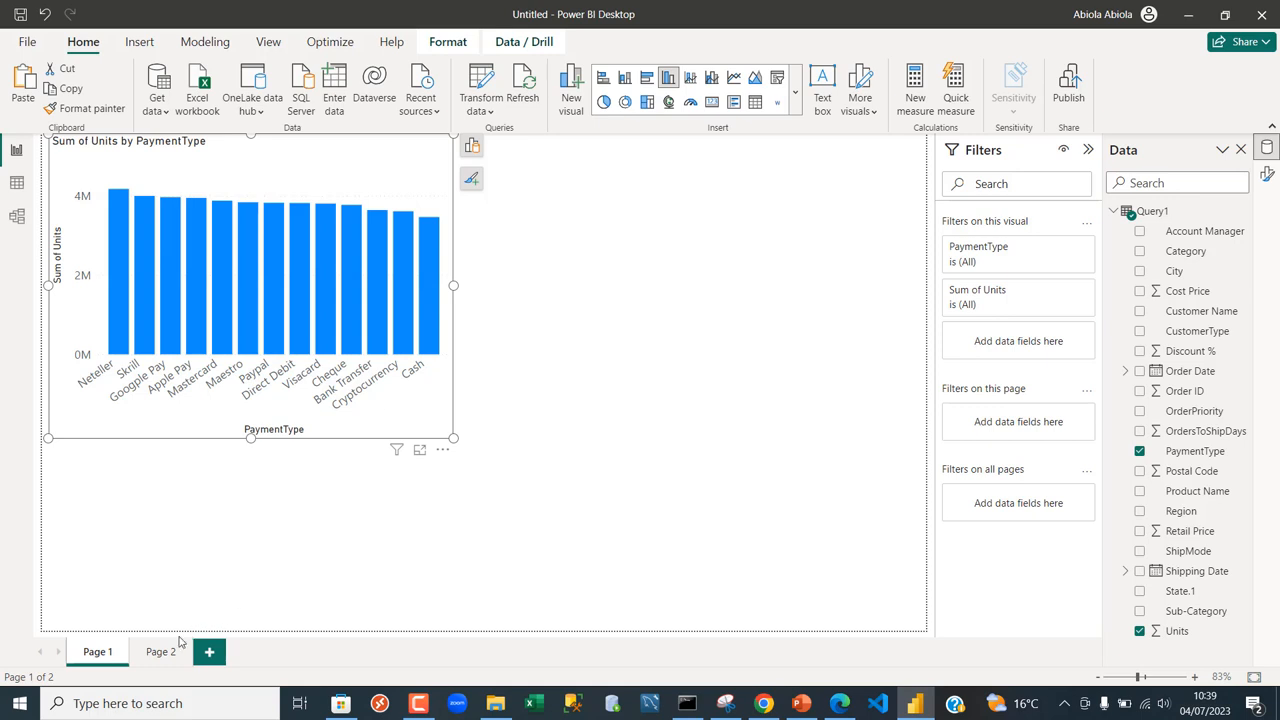
pyautogui.click(156, 652)
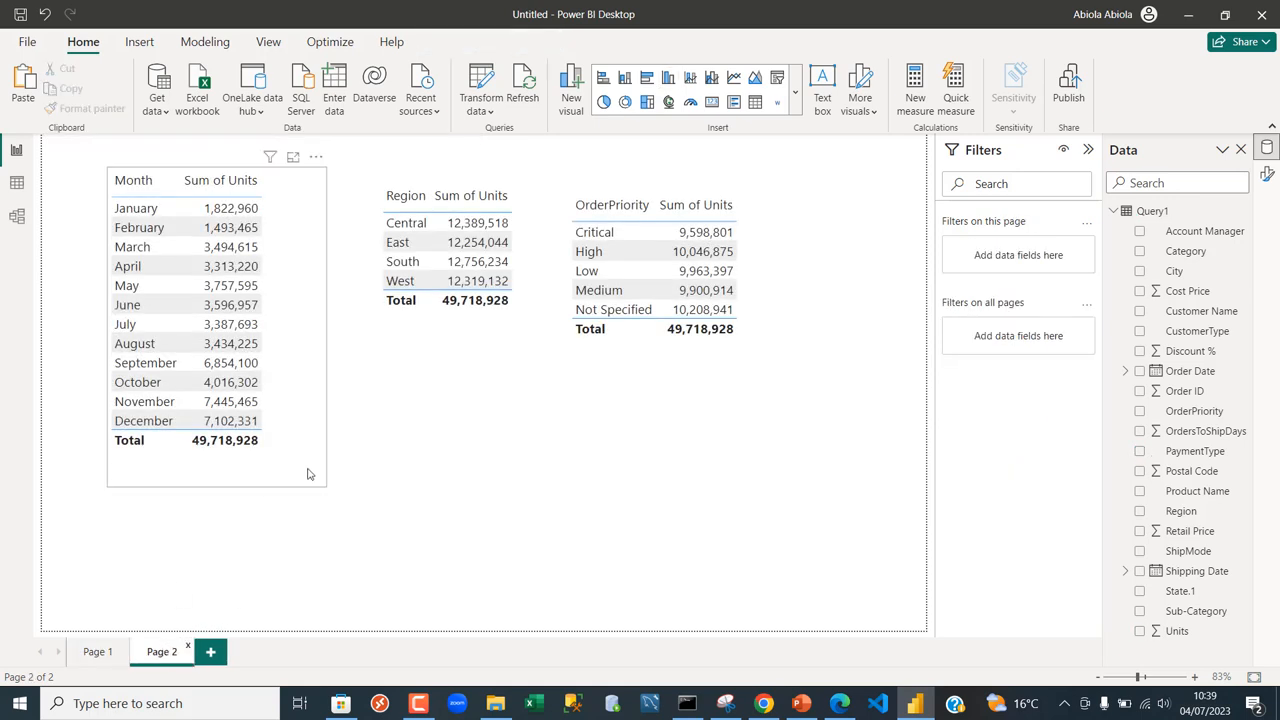
pyautogui.moveTo(308, 444)
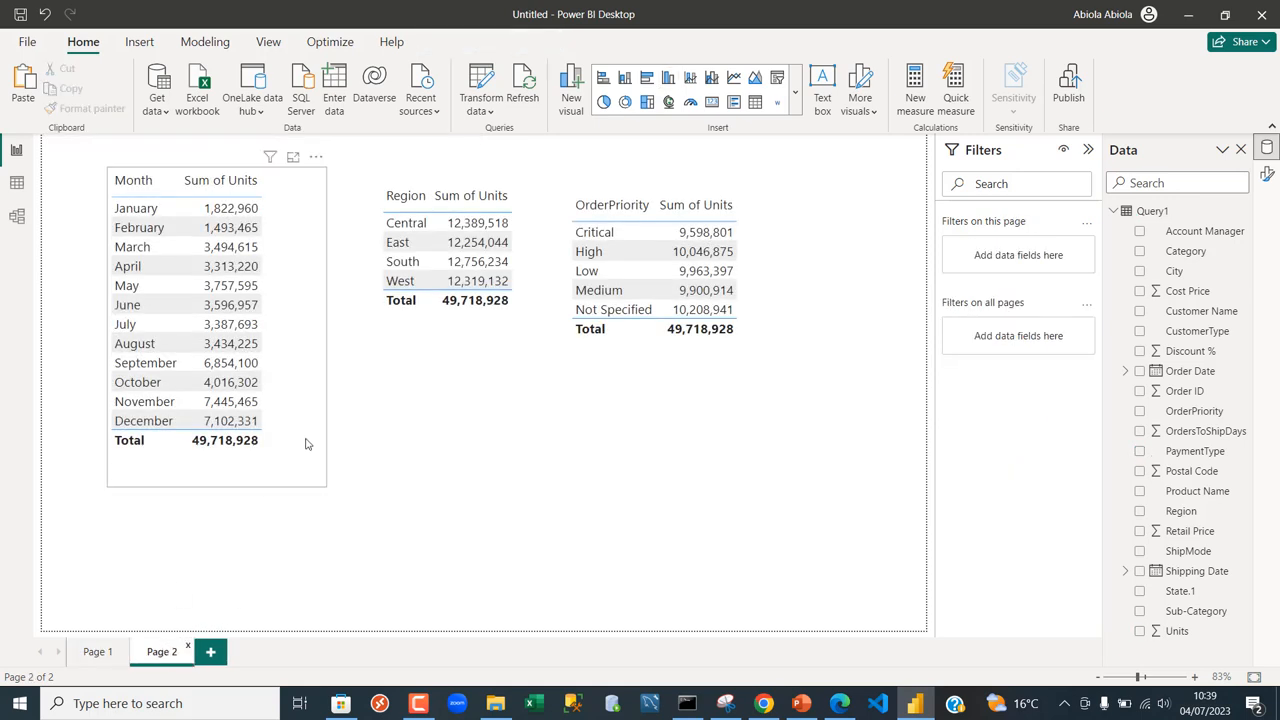
pyautogui.click(93, 219)
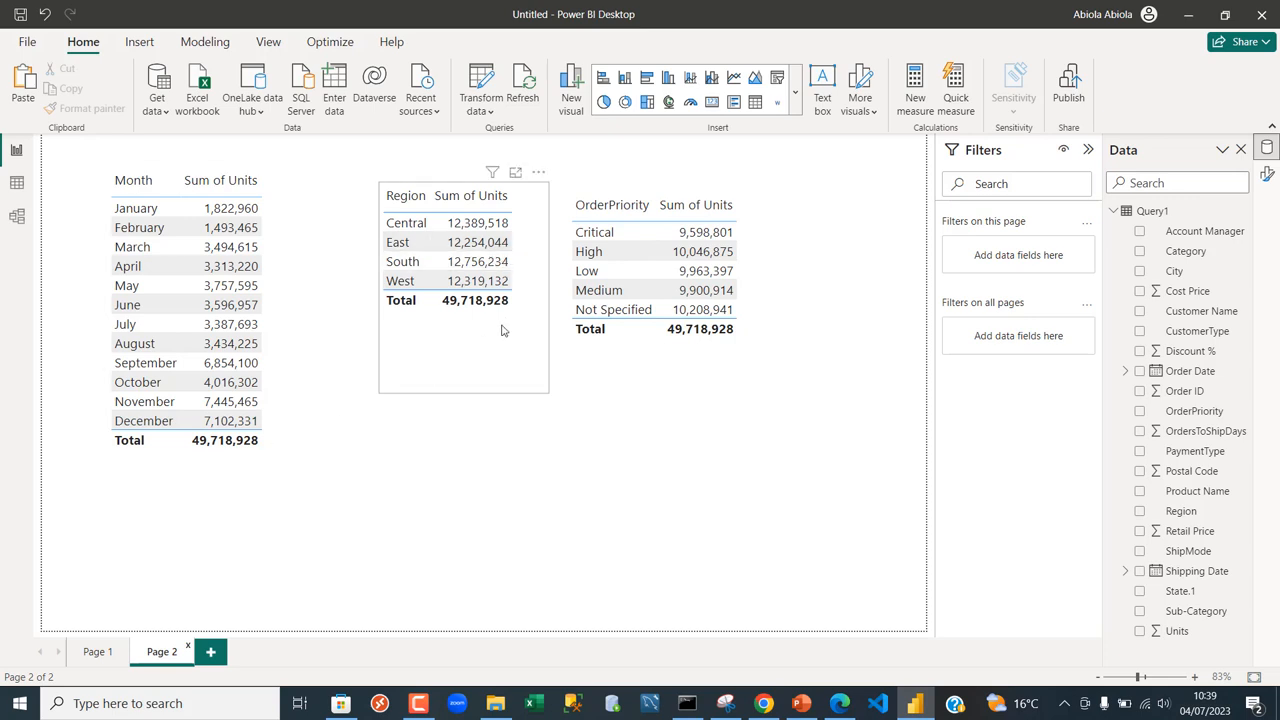
pyautogui.moveTo(498, 336)
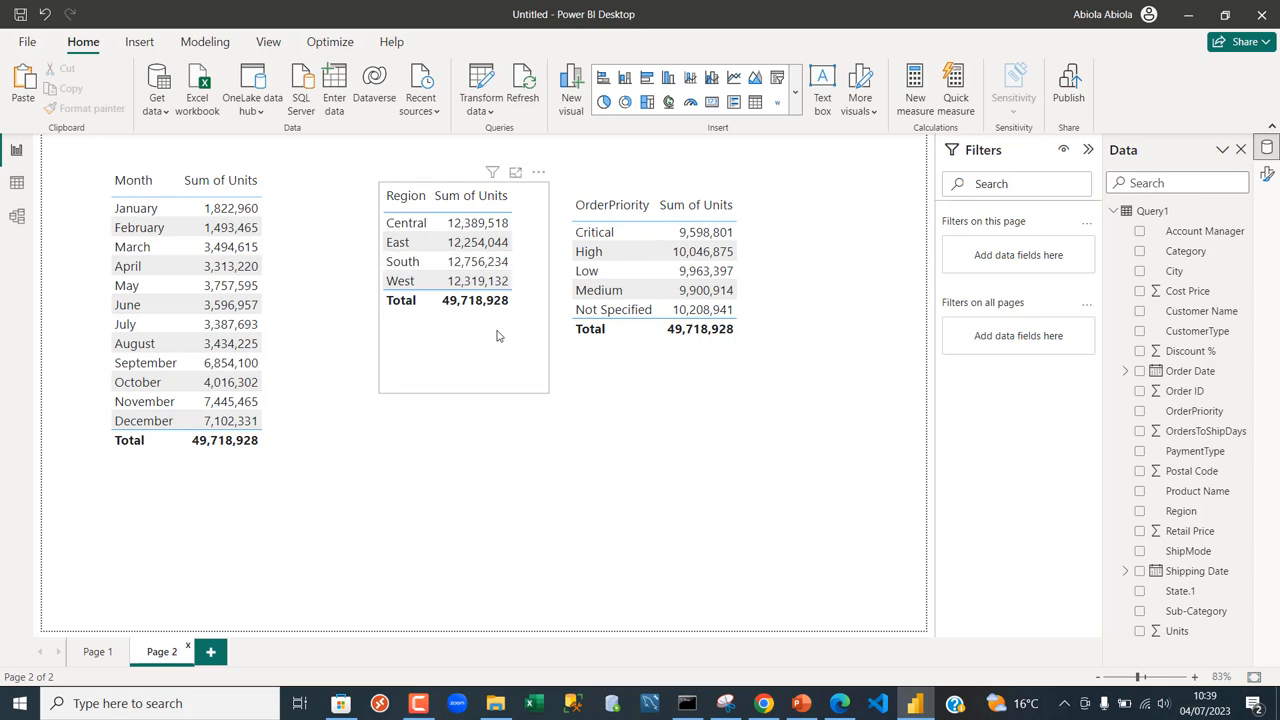
pyautogui.moveTo(445, 318)
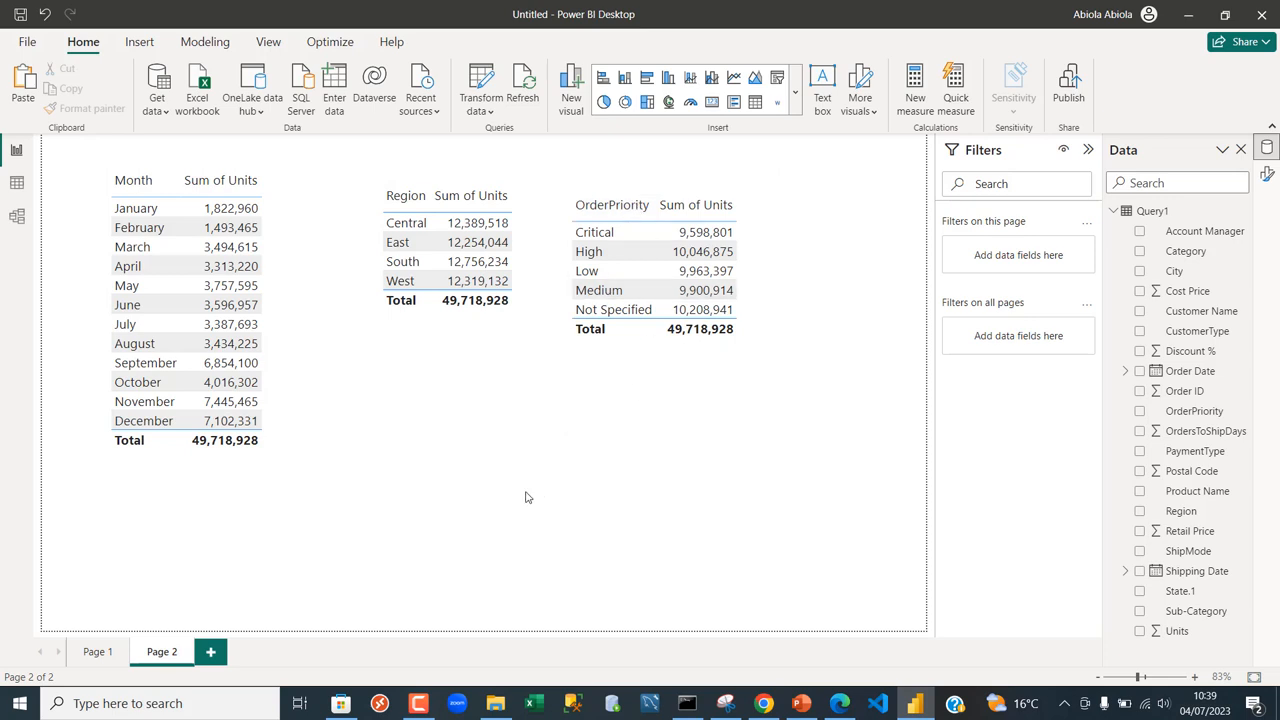
pyautogui.click(97, 652)
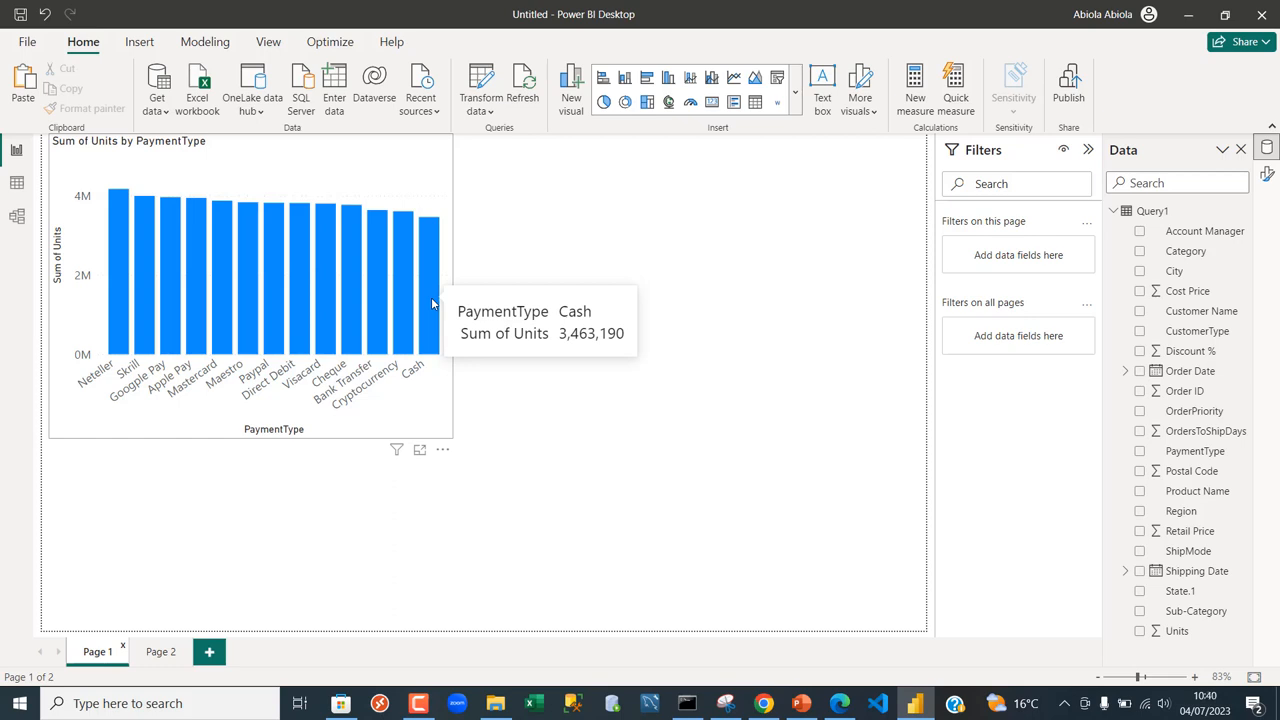
# - Select the Cash bar, check whether Page 2's tables change, and end on Page 2
pyautogui.click(422, 280)
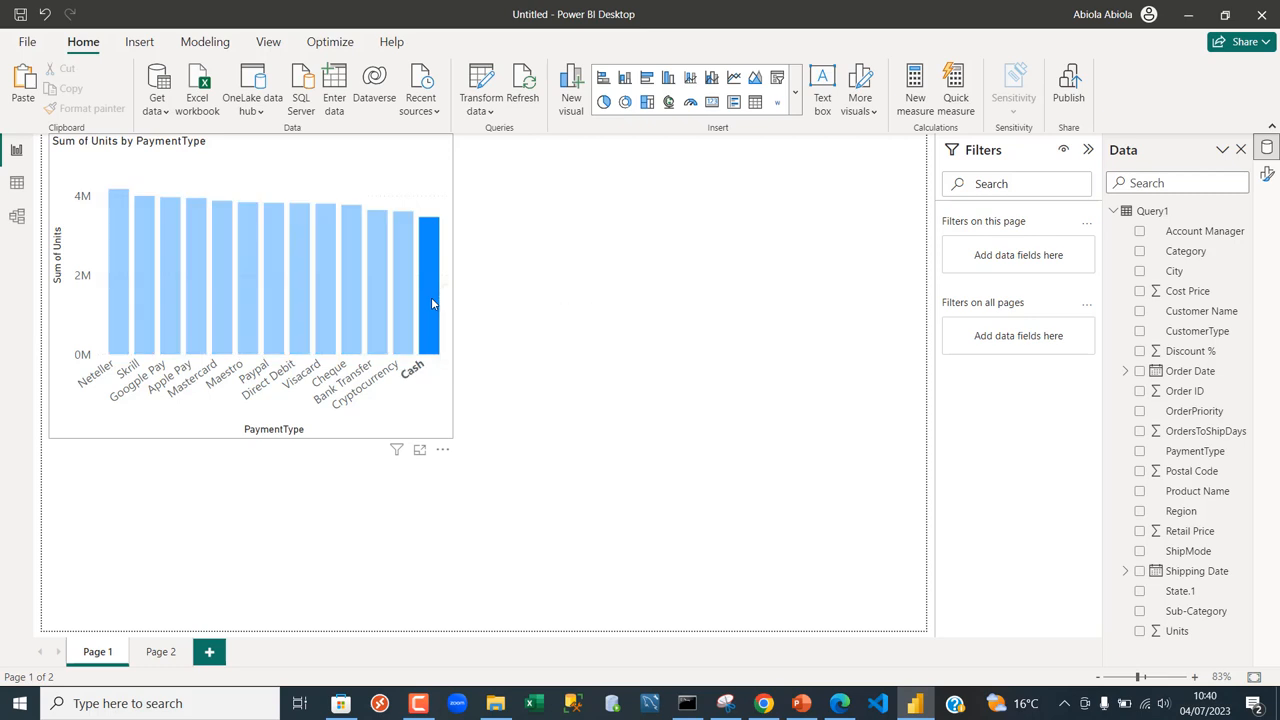
pyautogui.moveTo(433, 305)
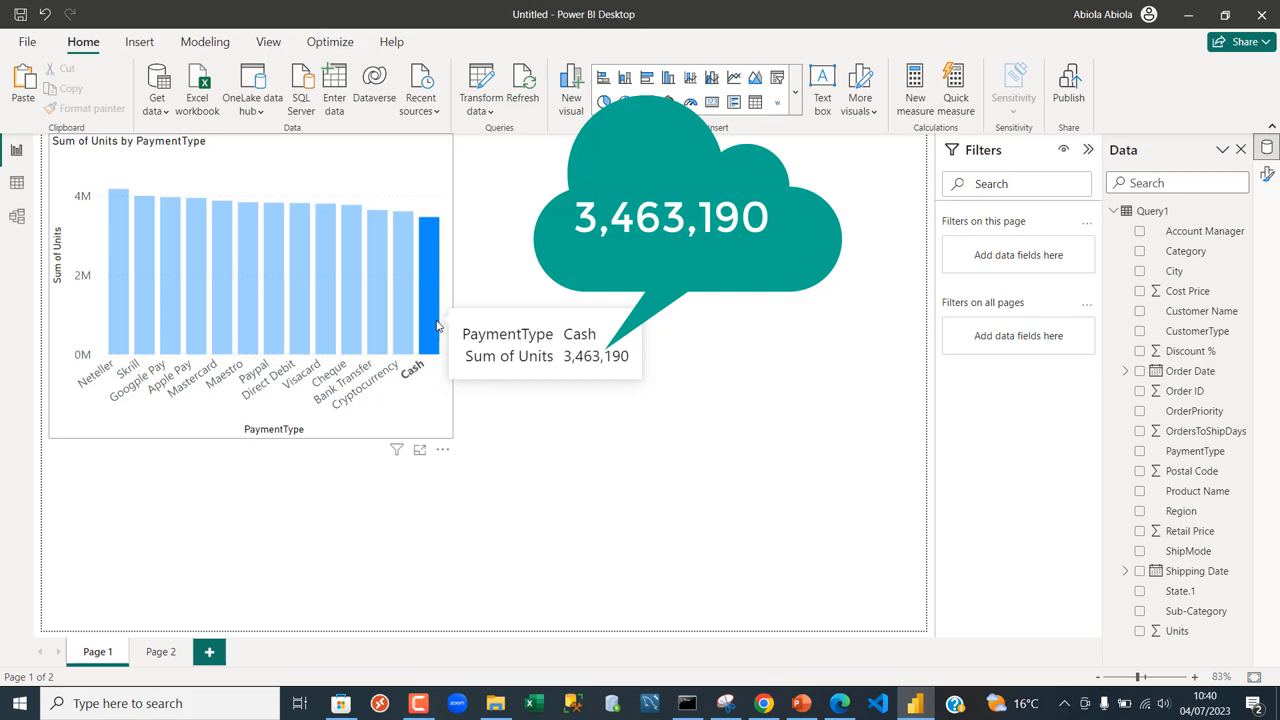
pyautogui.moveTo(258, 579)
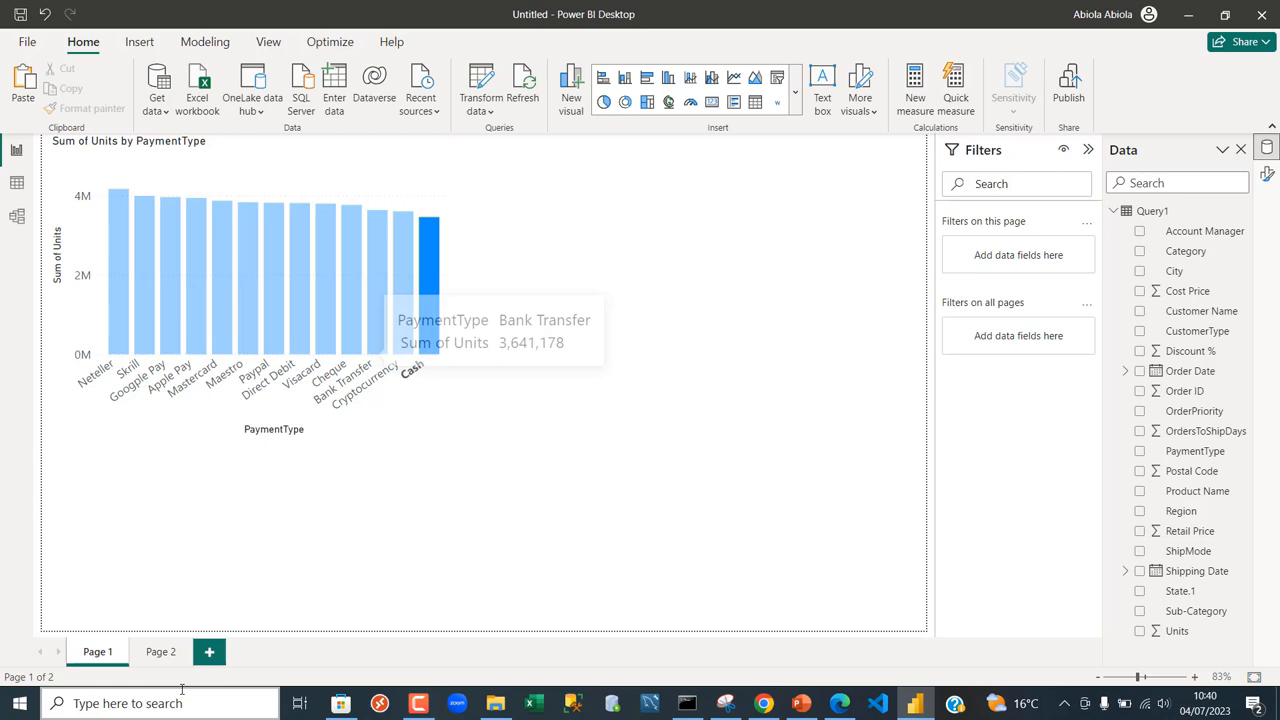
pyautogui.click(162, 651)
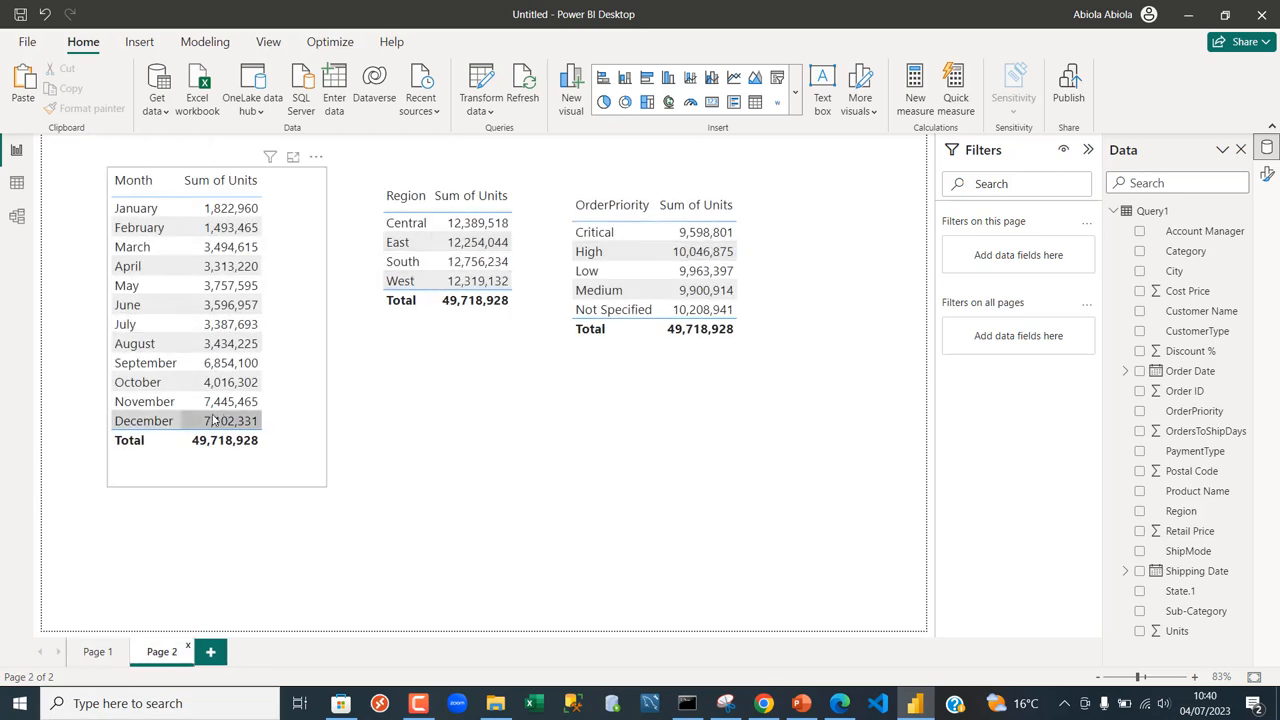
pyautogui.click(94, 651)
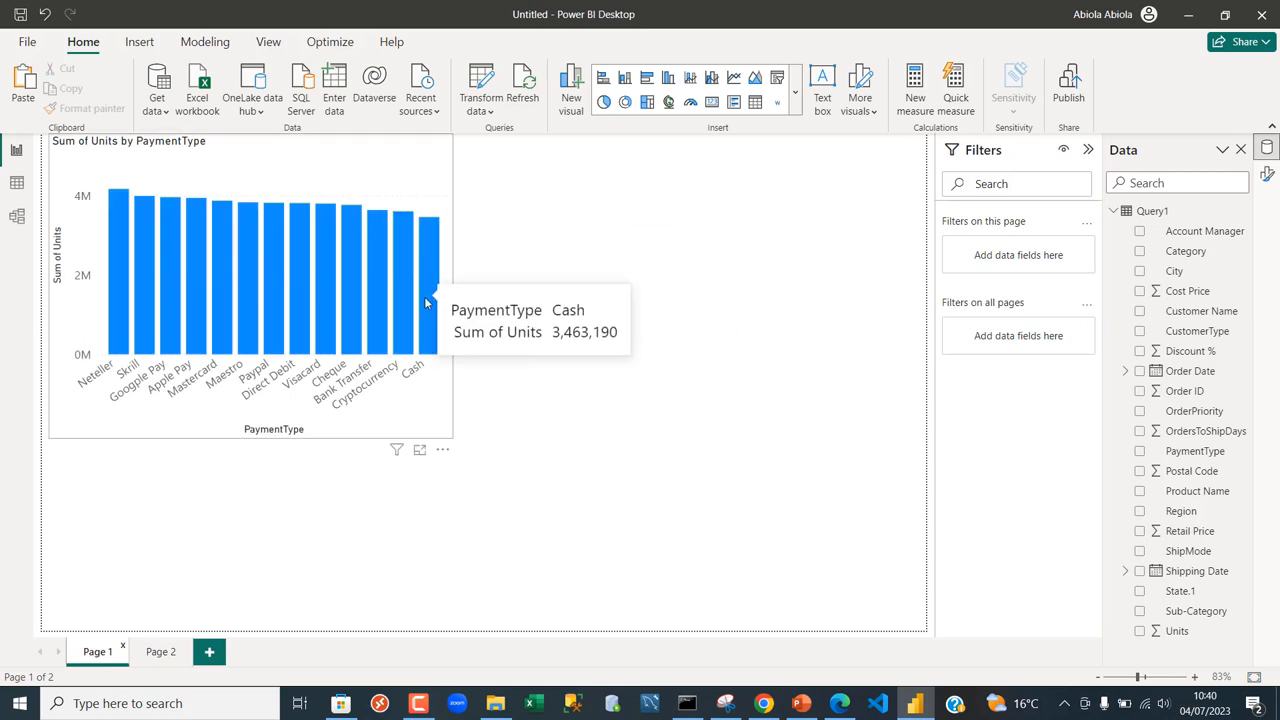
pyautogui.click(171, 651)
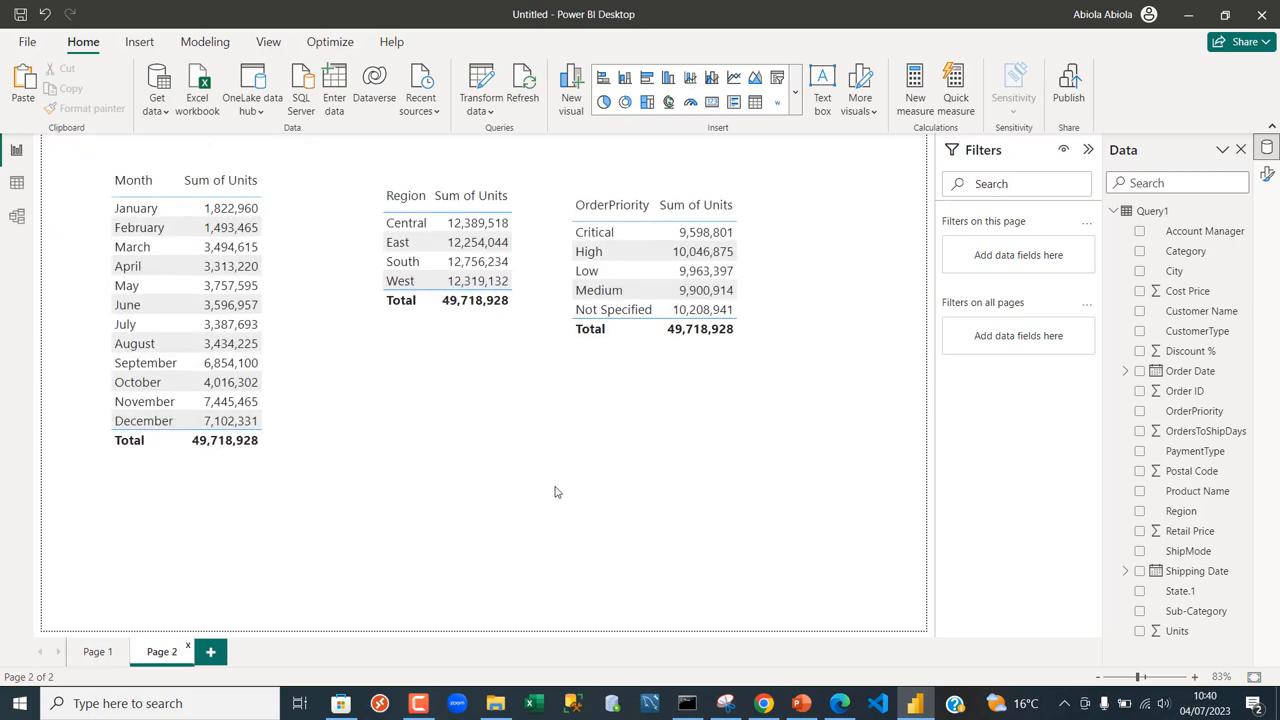
pyautogui.moveTo(553, 509)
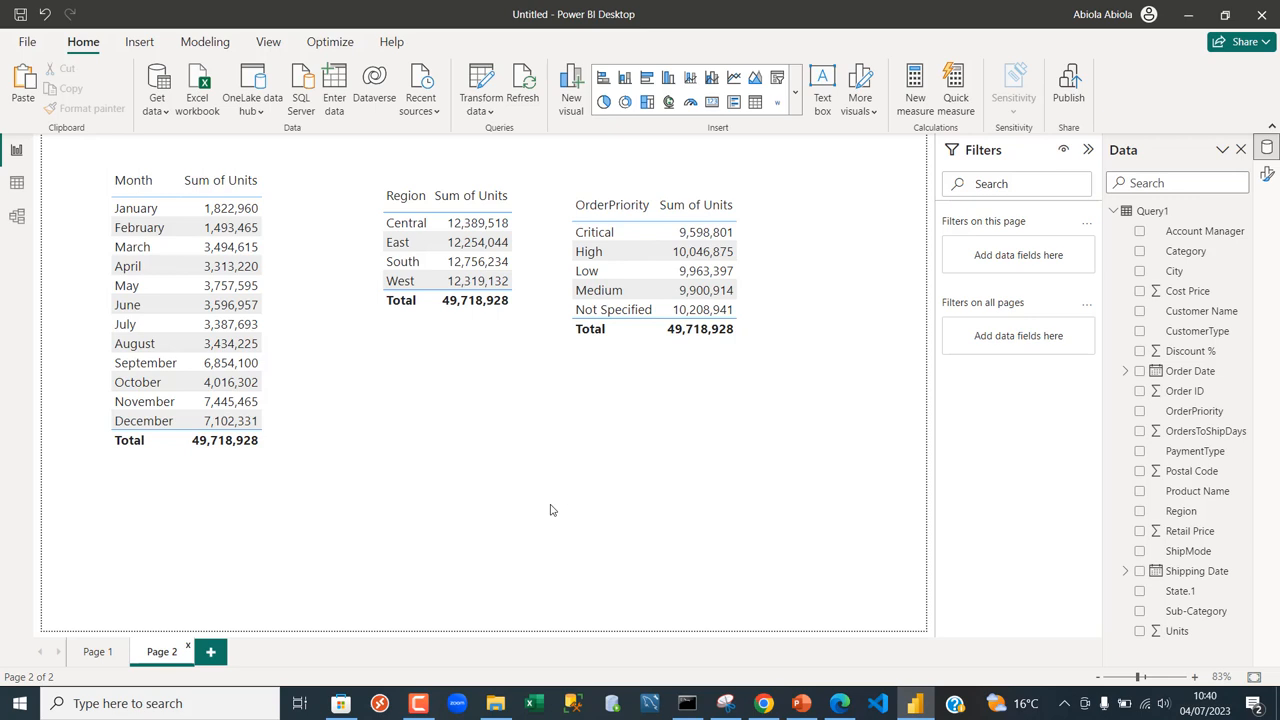
pyautogui.moveTo(717, 456)
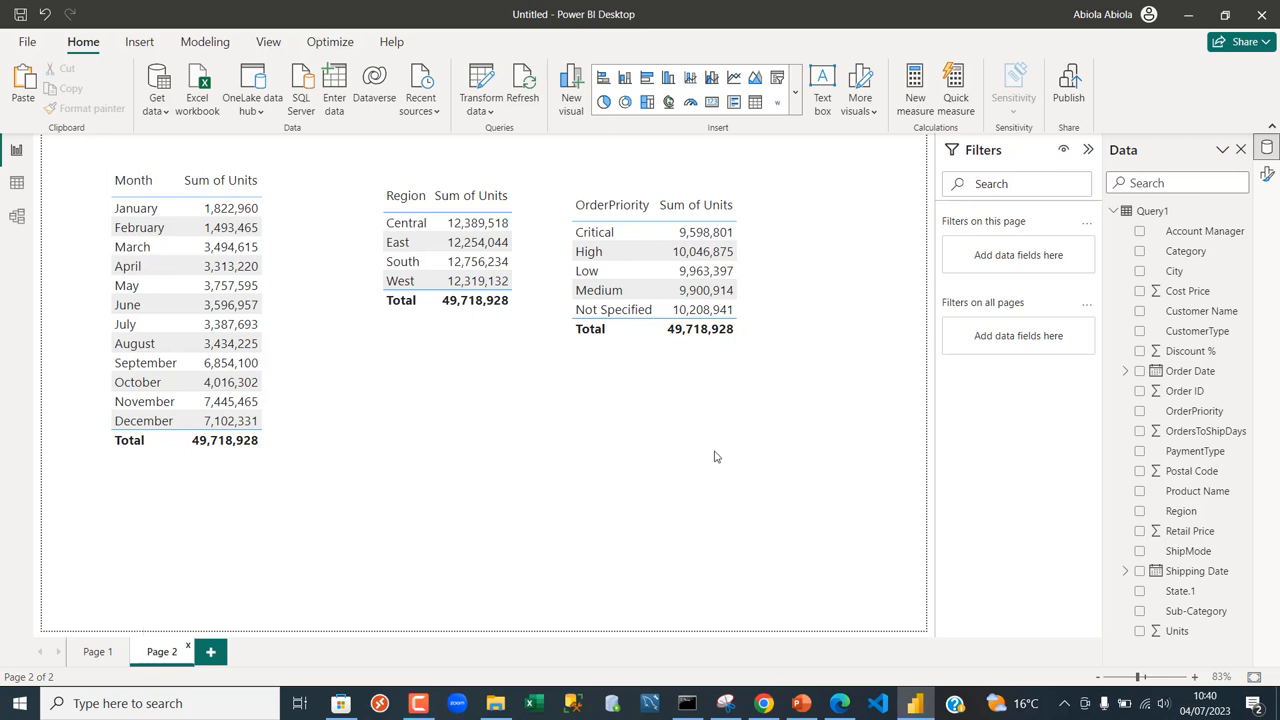
pyautogui.moveTo(1013, 454)
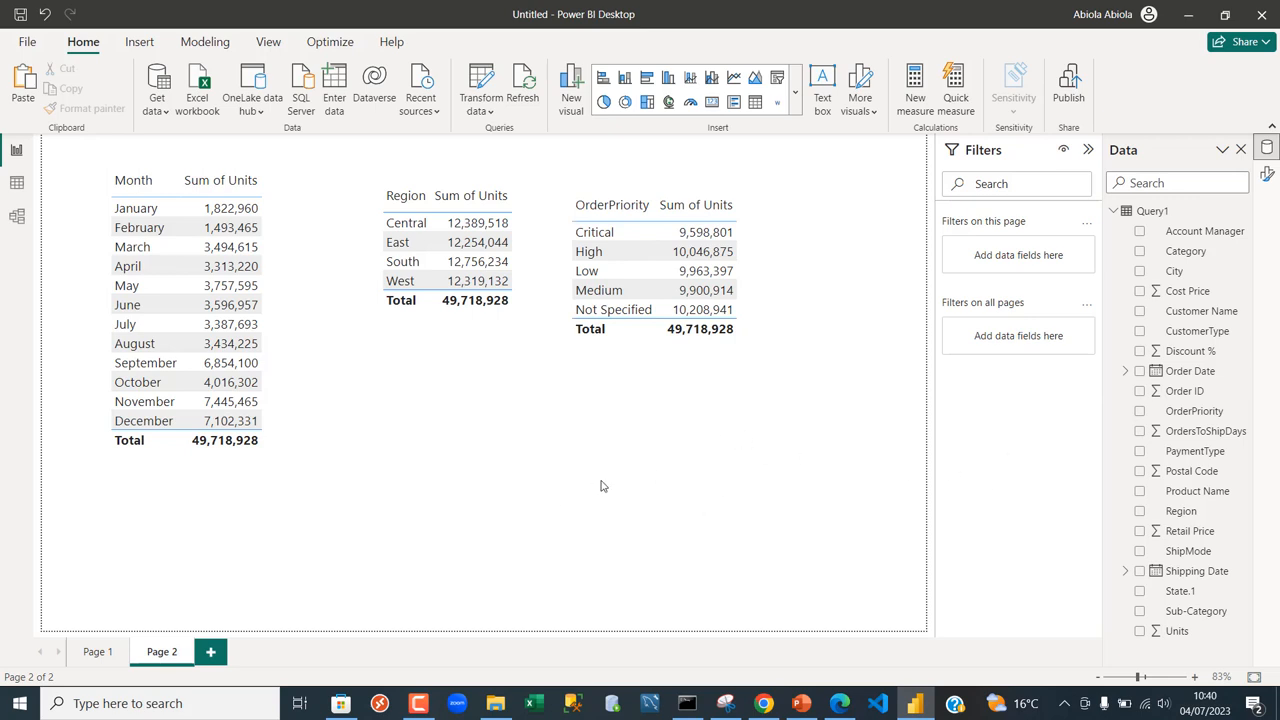
# - Show Page 2's canvas formatting with Page information expanded: name Page 2, type Standard
pyautogui.rightClick(603, 486)
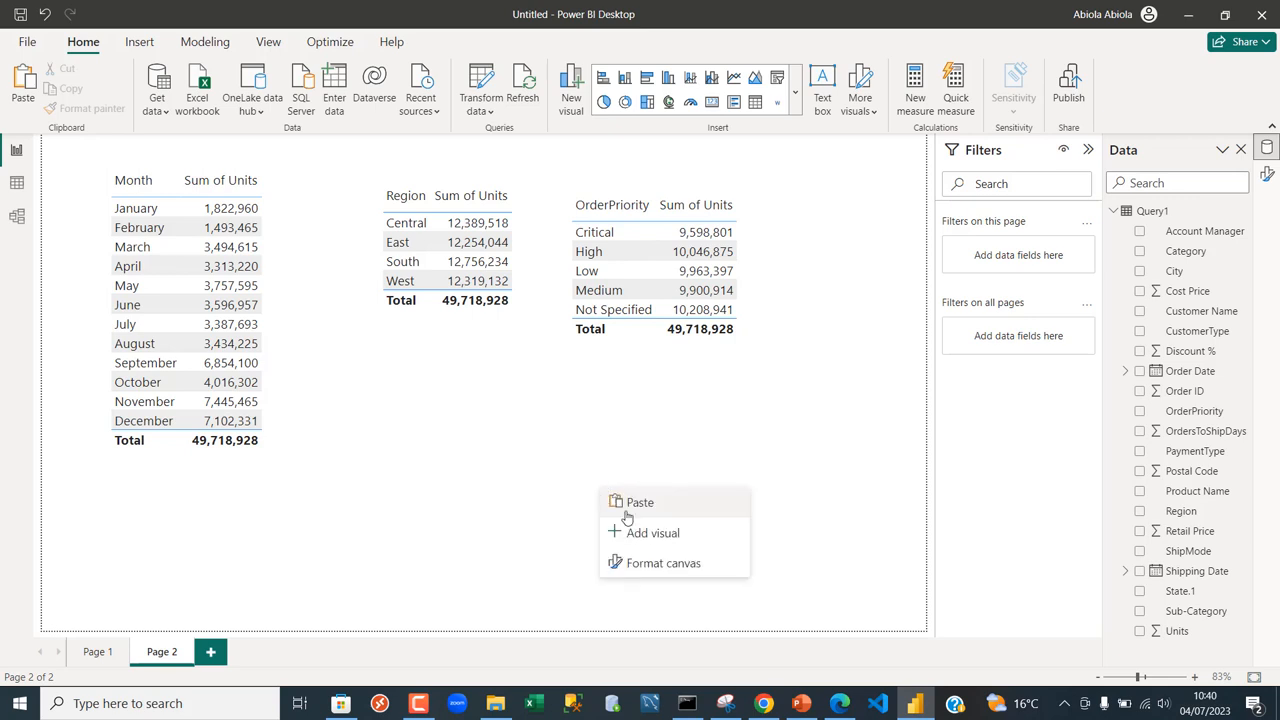
pyautogui.moveTo(653, 569)
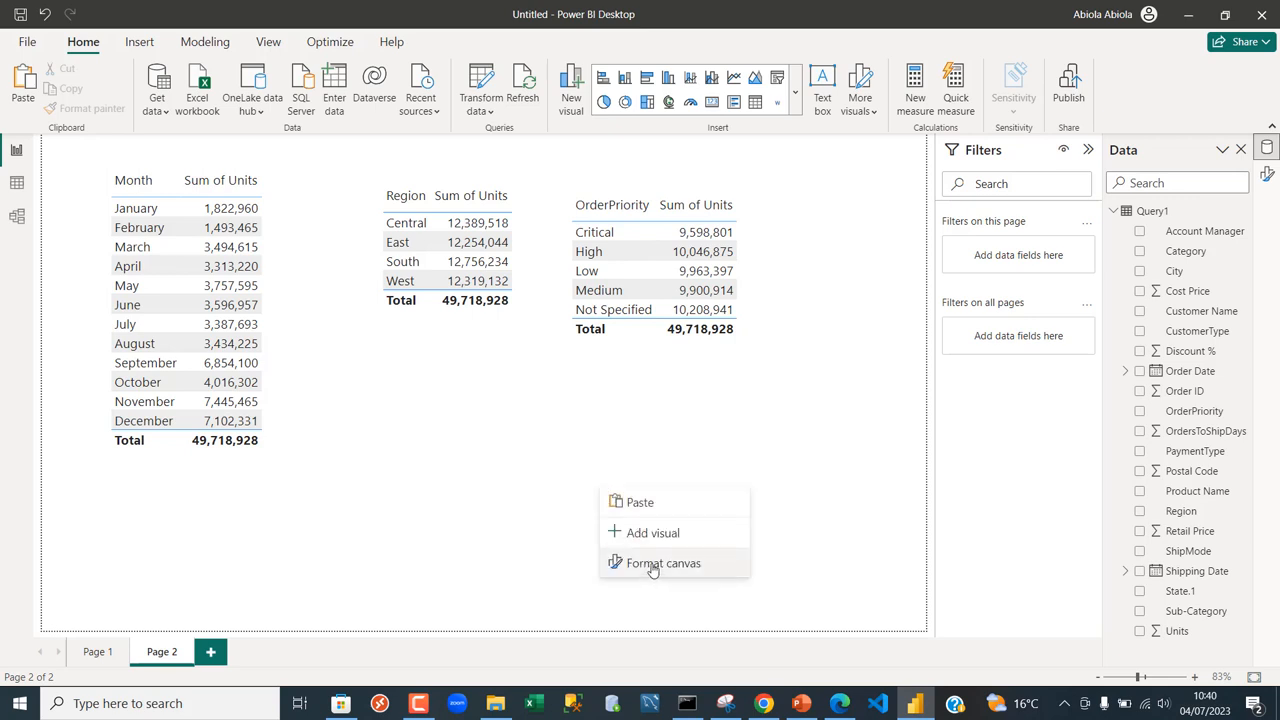
pyautogui.click(663, 563)
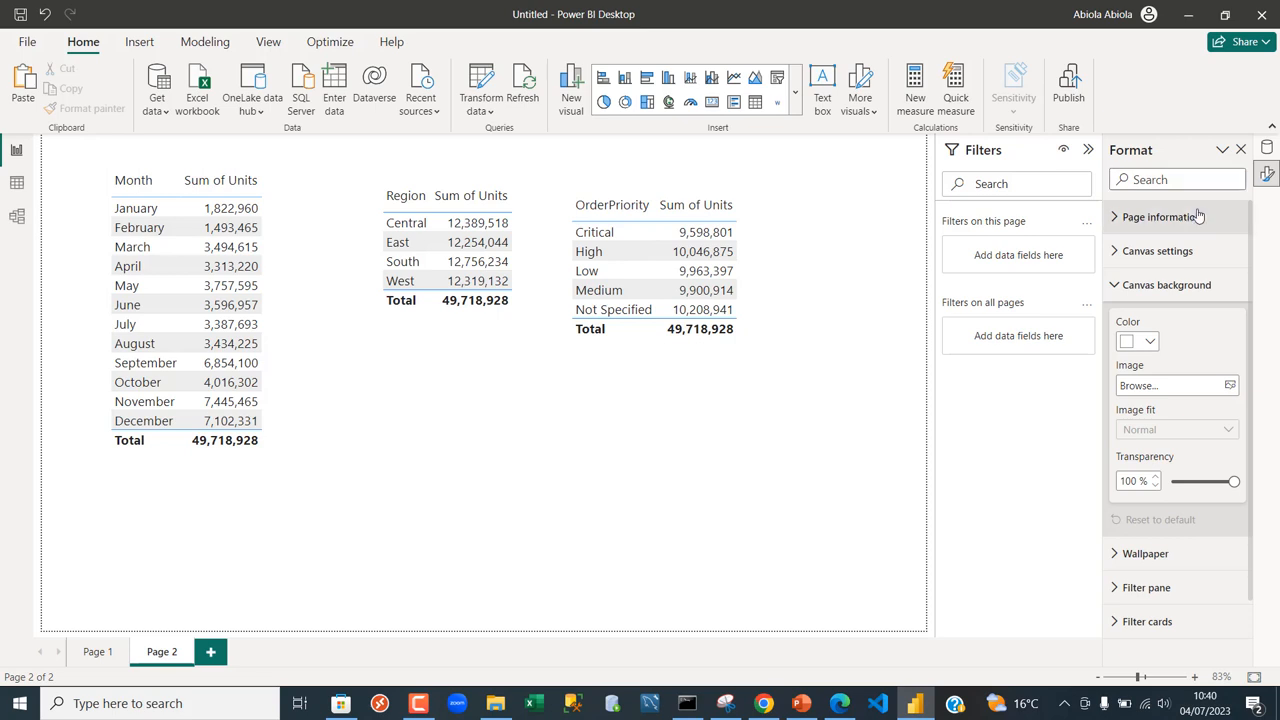
pyautogui.click(1156, 216)
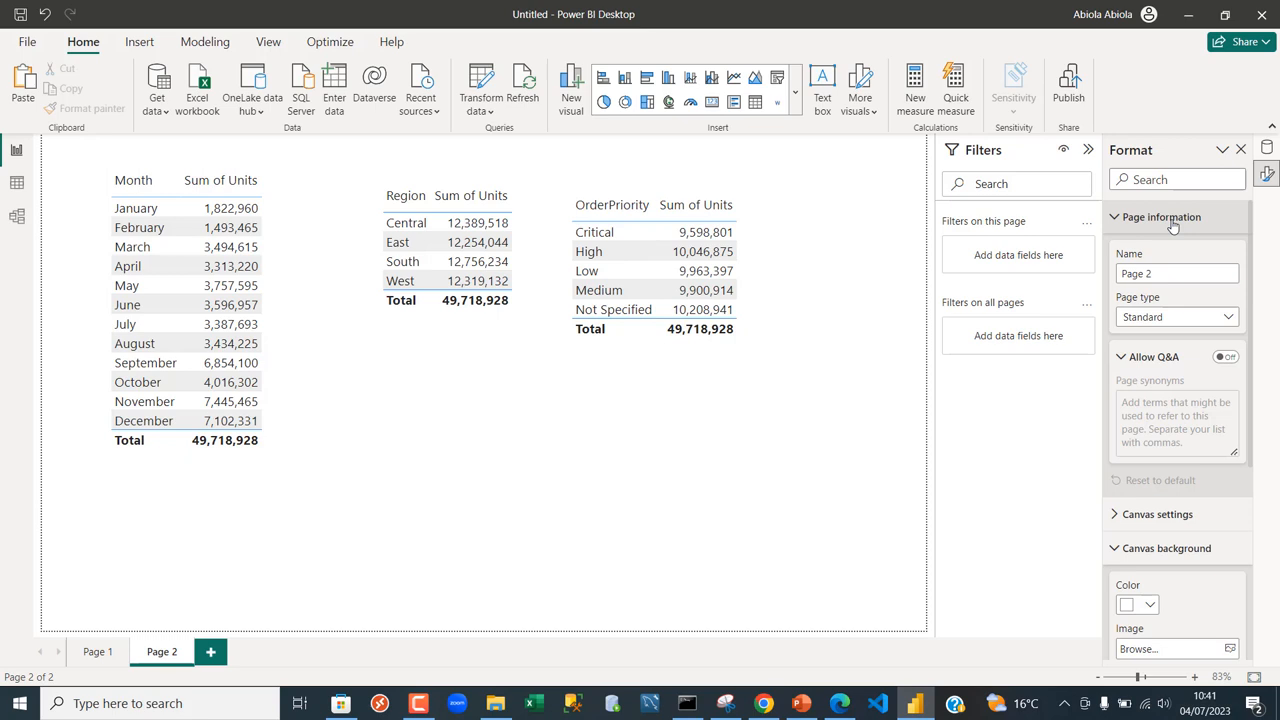
pyautogui.moveTo(1148, 245)
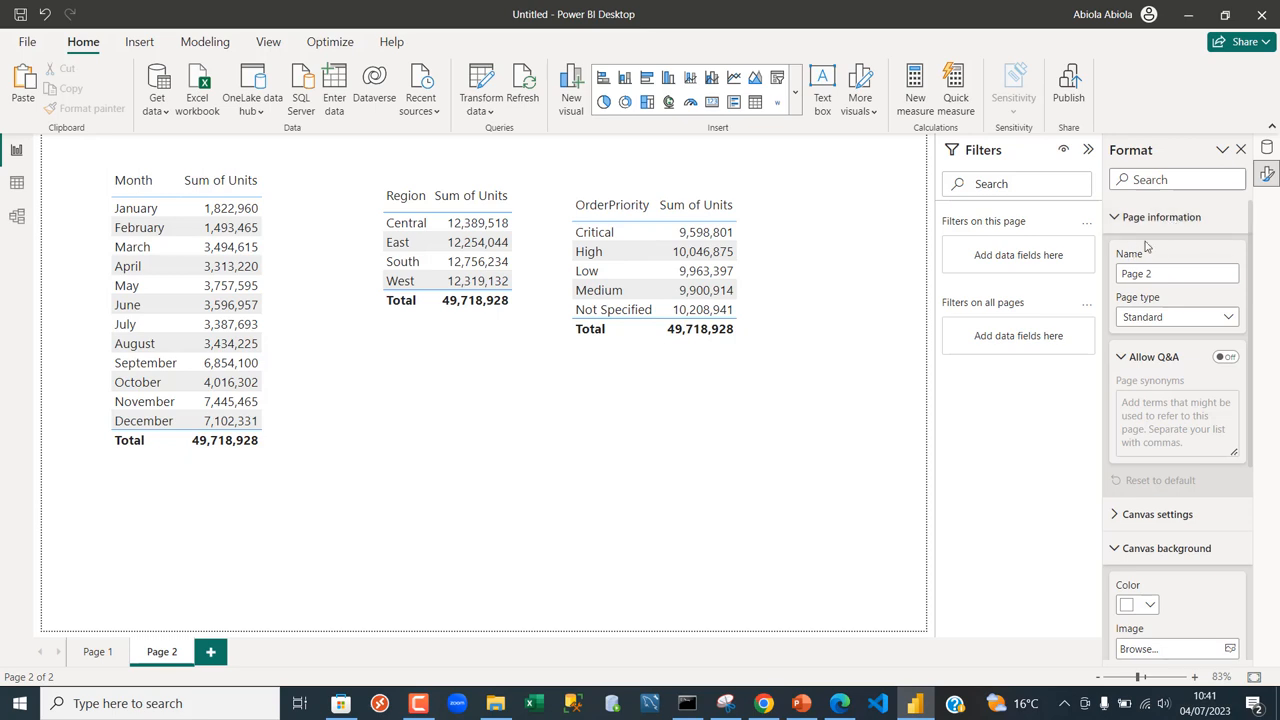
pyautogui.moveTo(815, 372)
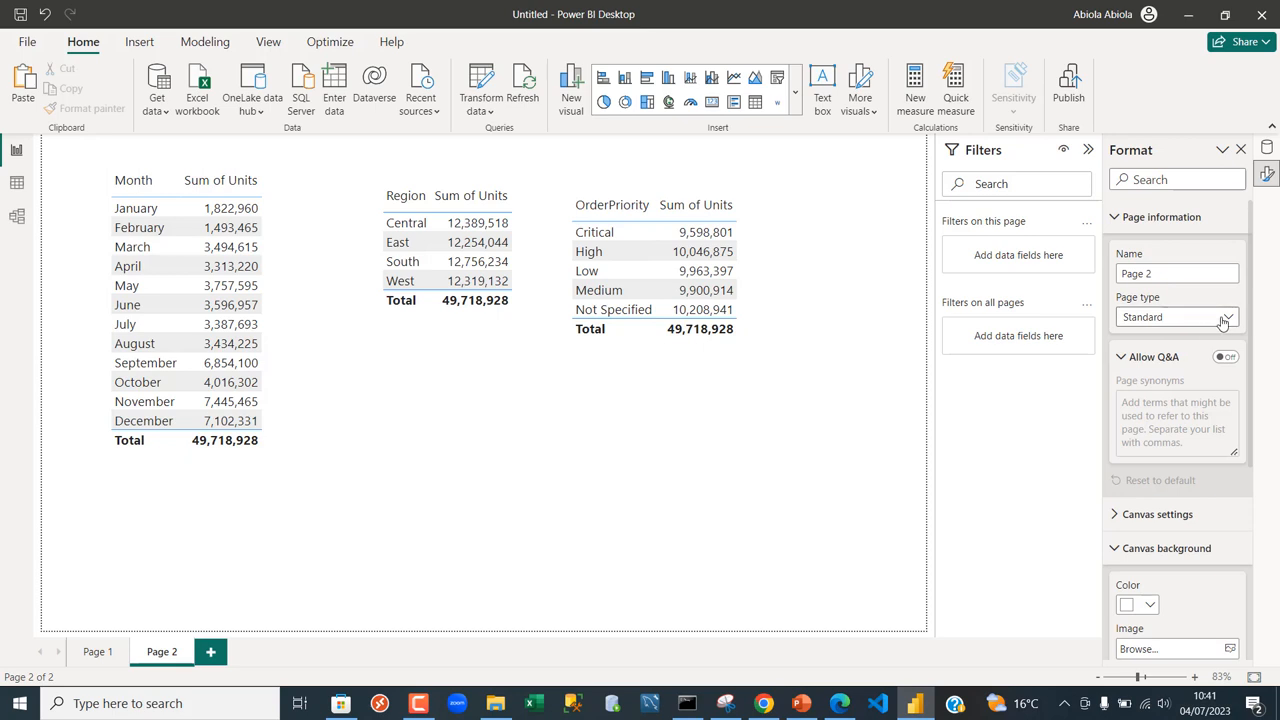
# - Change Page 2's page type from Standard to Drillthrough
pyautogui.click(1224, 317)
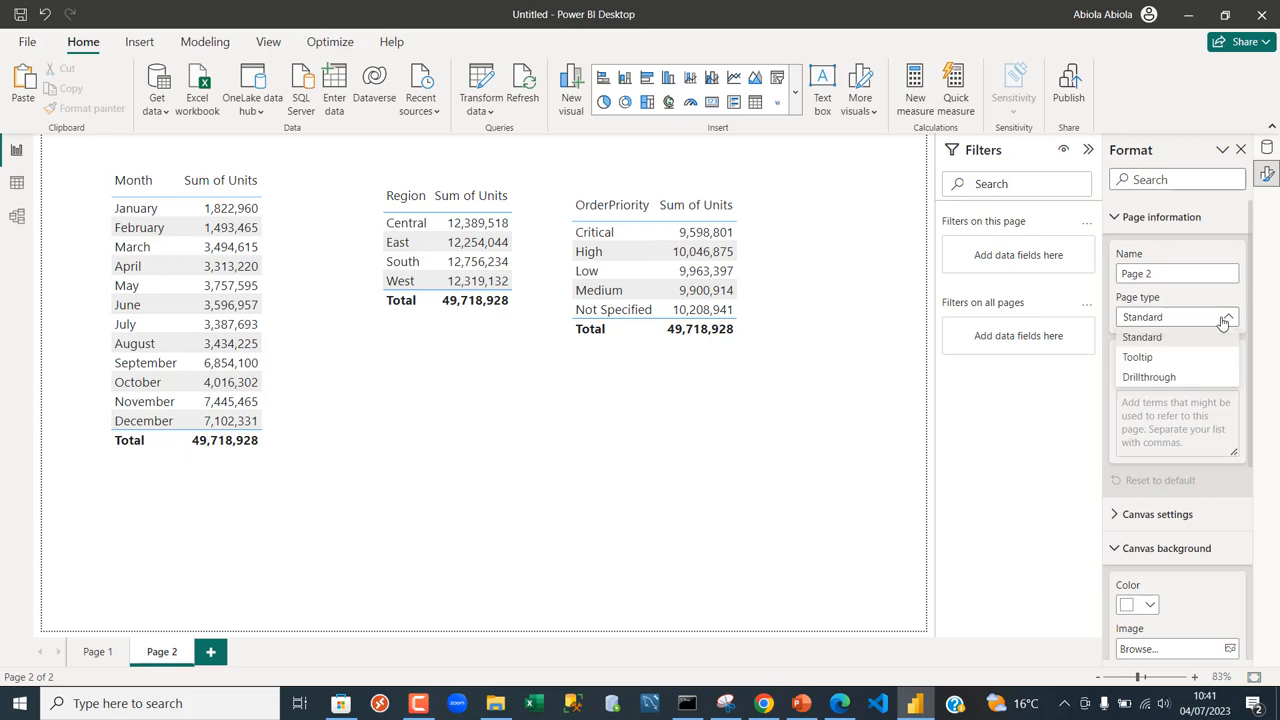
pyautogui.moveTo(1149, 376)
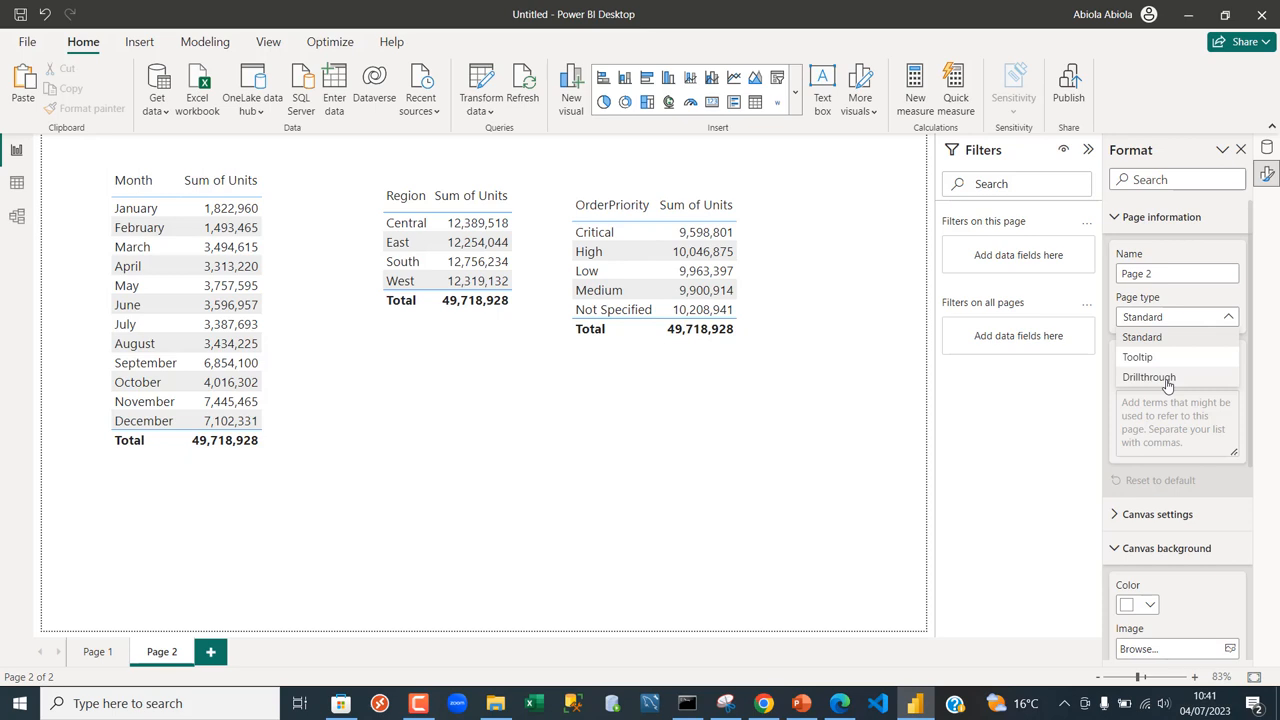
pyautogui.click(1148, 376)
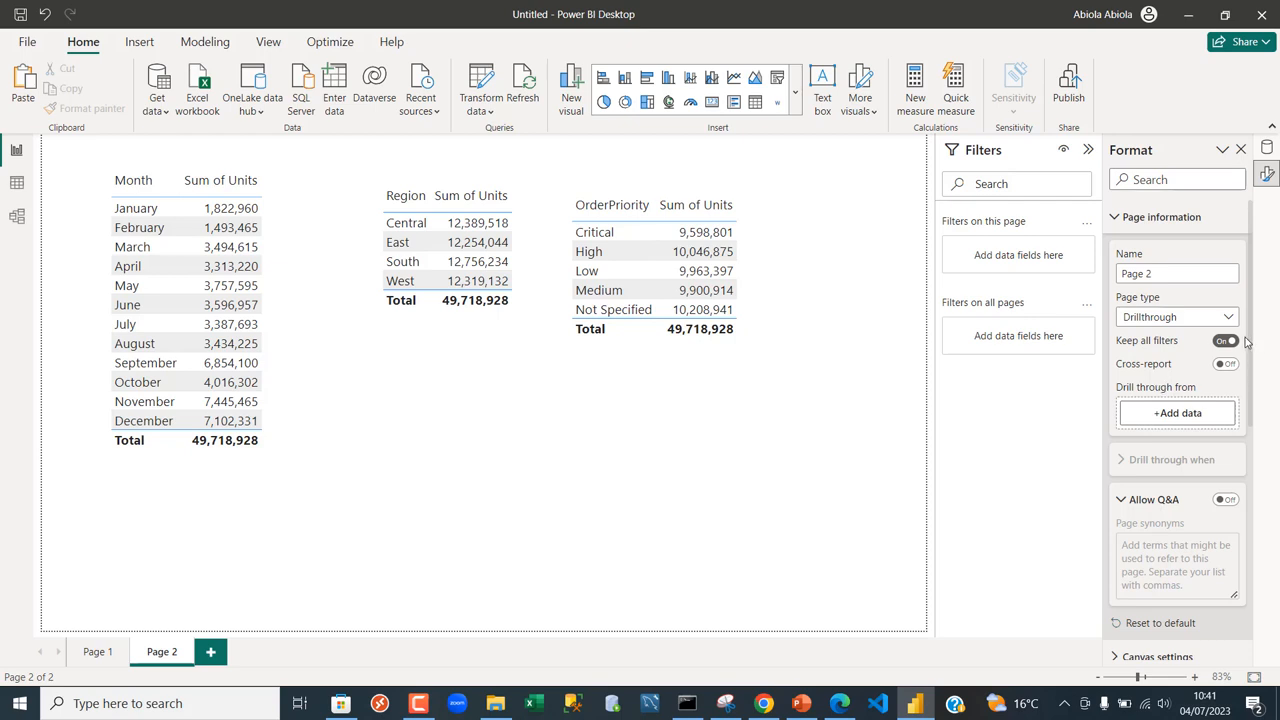
pyautogui.moveTo(1245, 340)
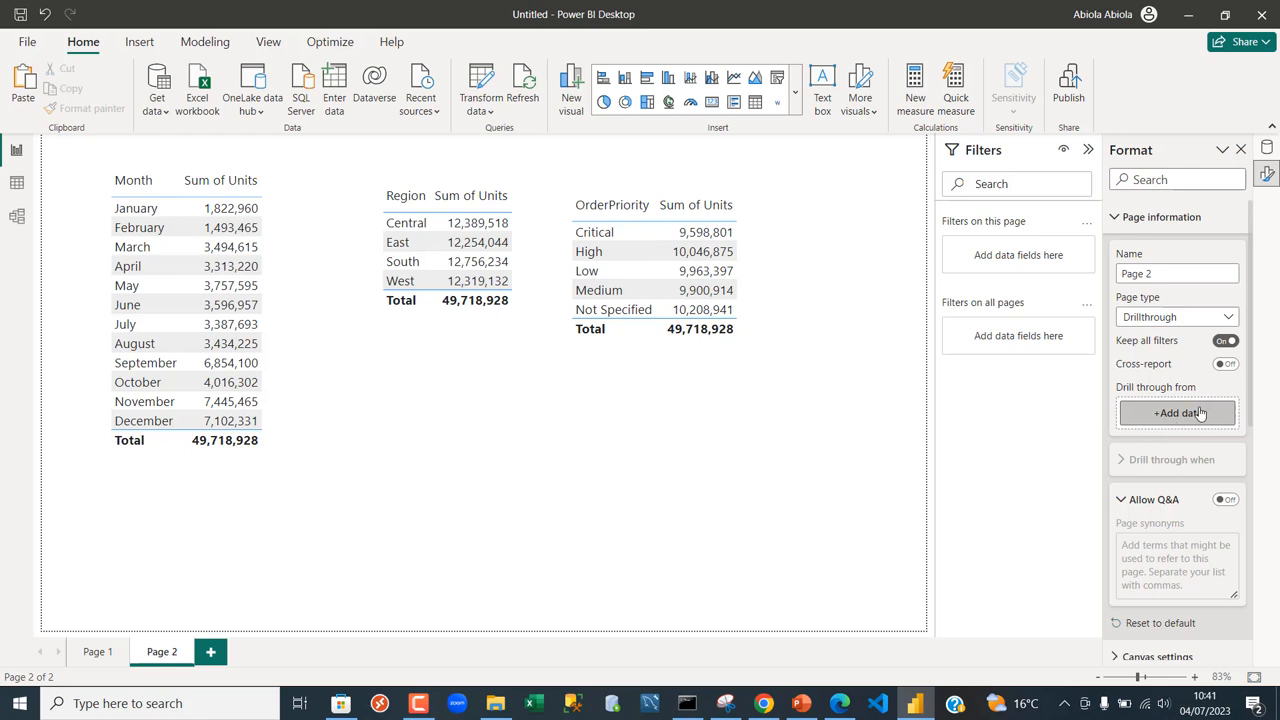
pyautogui.moveTo(1180, 417)
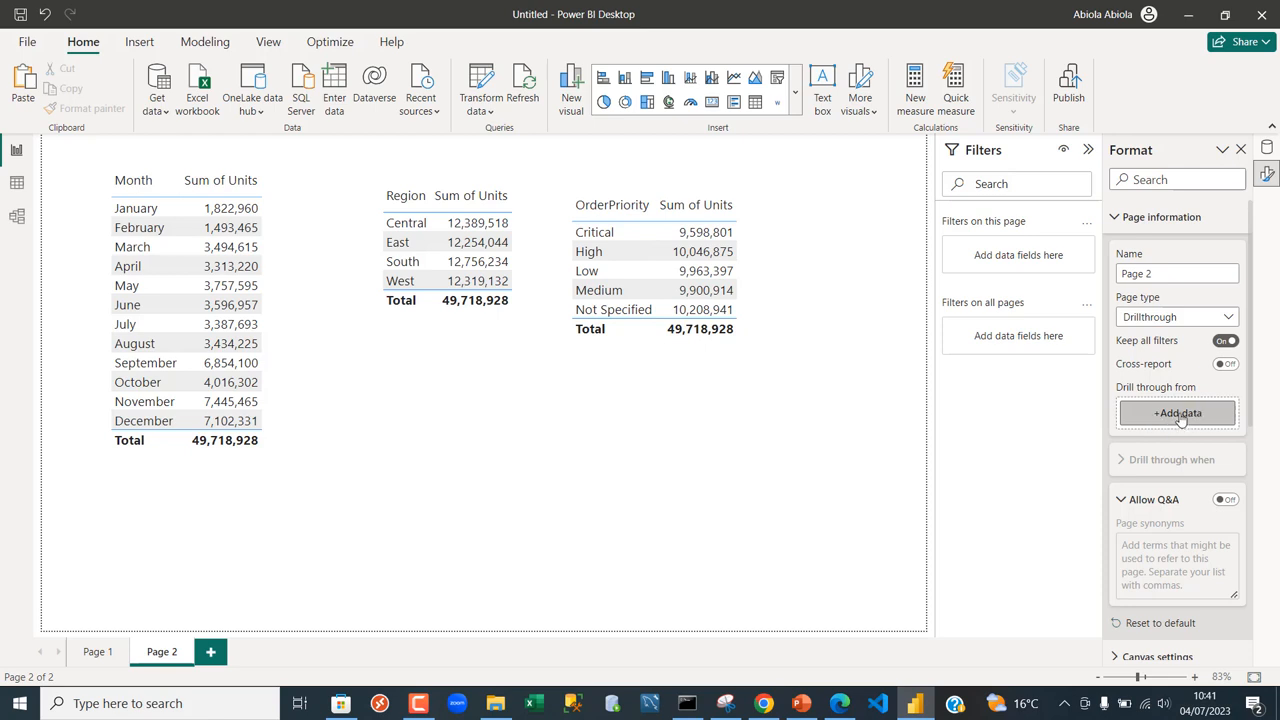
# - Search 'unit' and add Units as Page 2's drill-through-from field
pyautogui.click(1176, 413)
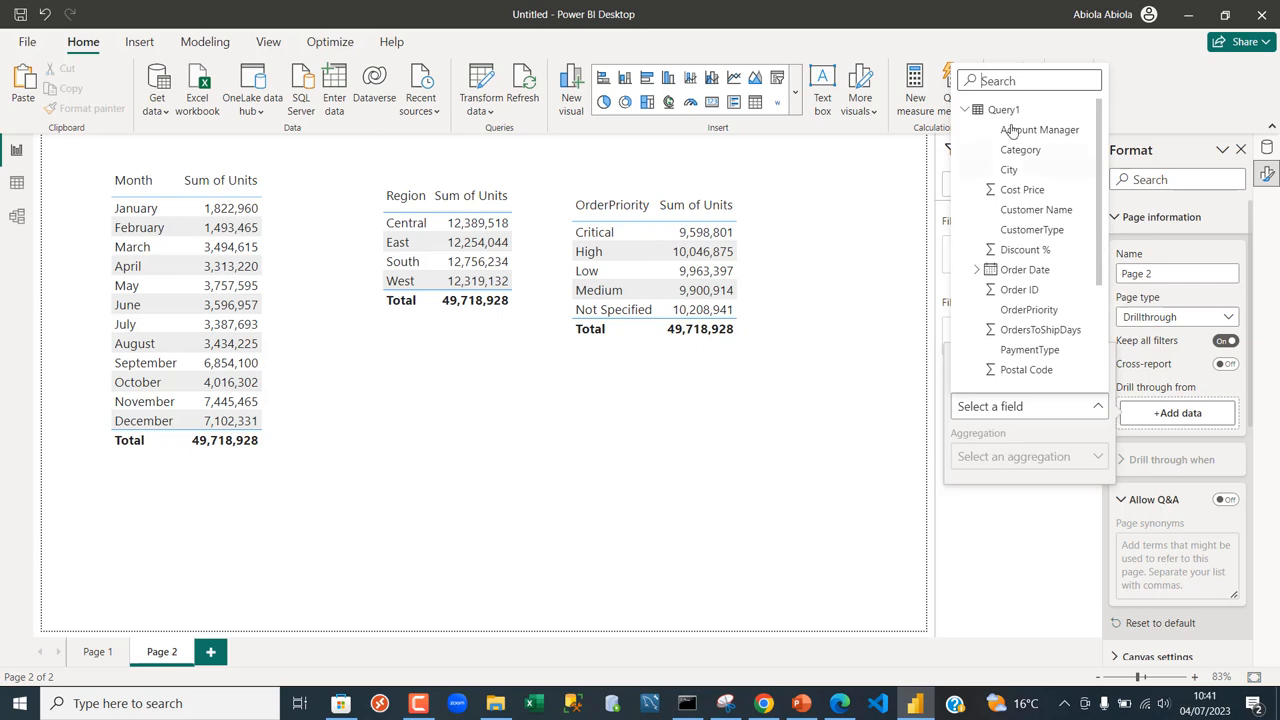
pyautogui.write('unit')
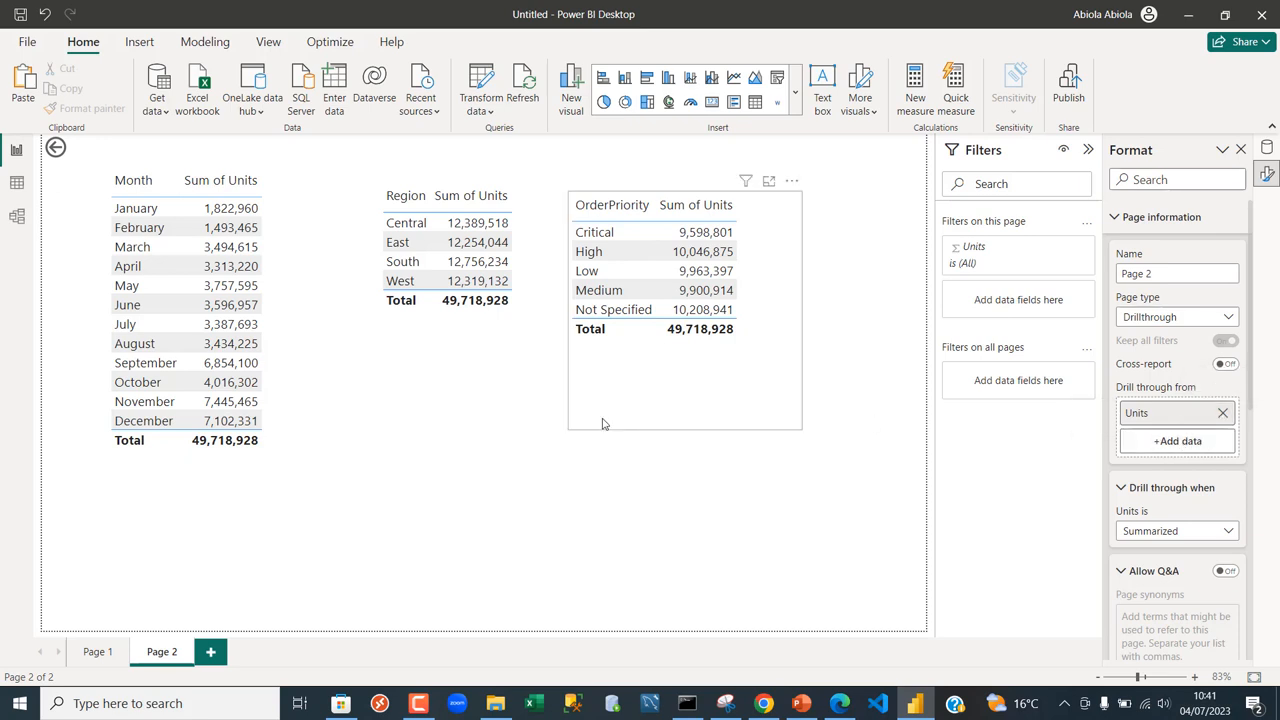
pyautogui.click(97, 652)
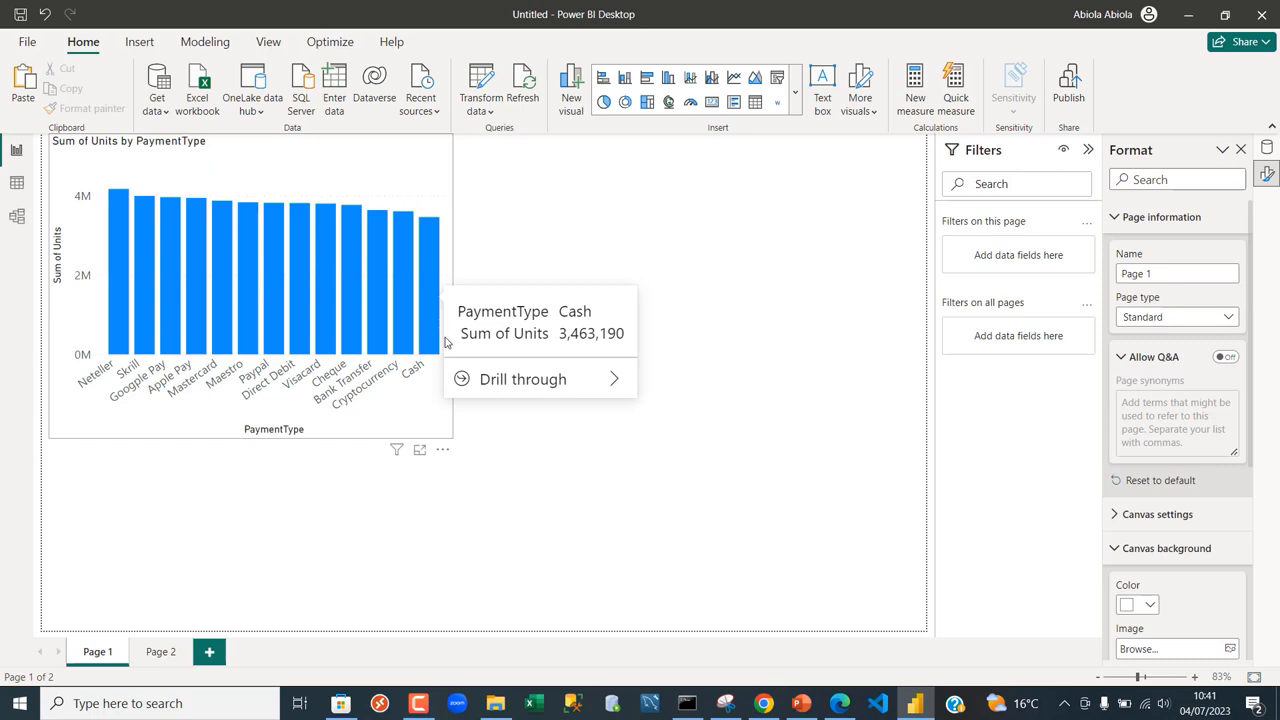
pyautogui.moveTo(529, 379)
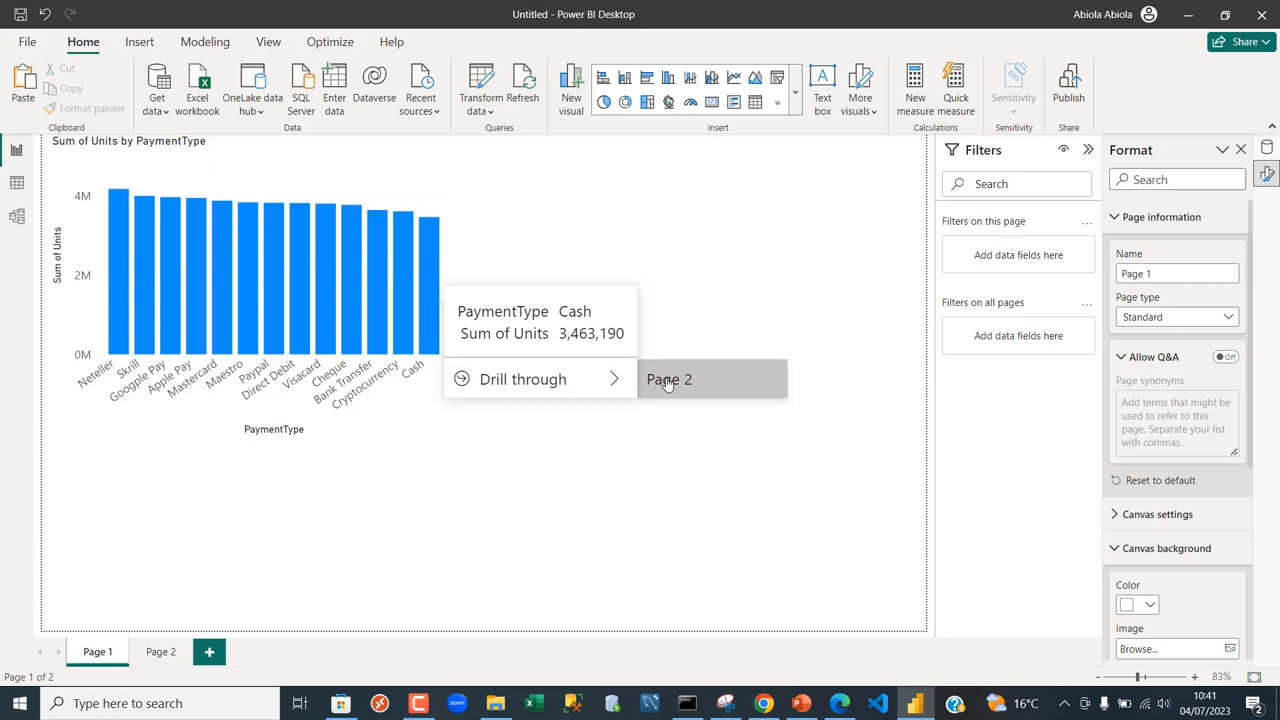
# - Drill through from Page 1's Skrill bar to Page 2, filtering its tables to 3,996,512 units
pyautogui.click(668, 379)
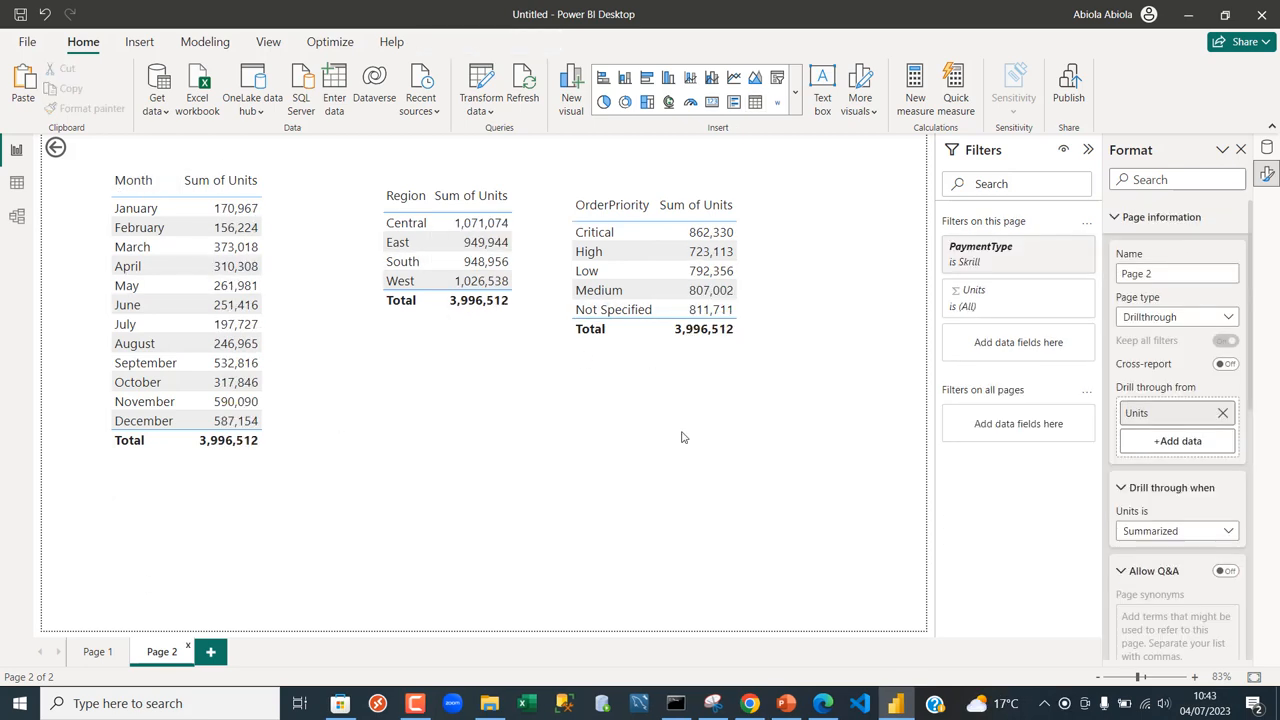
pyautogui.moveTo(1259, 278)
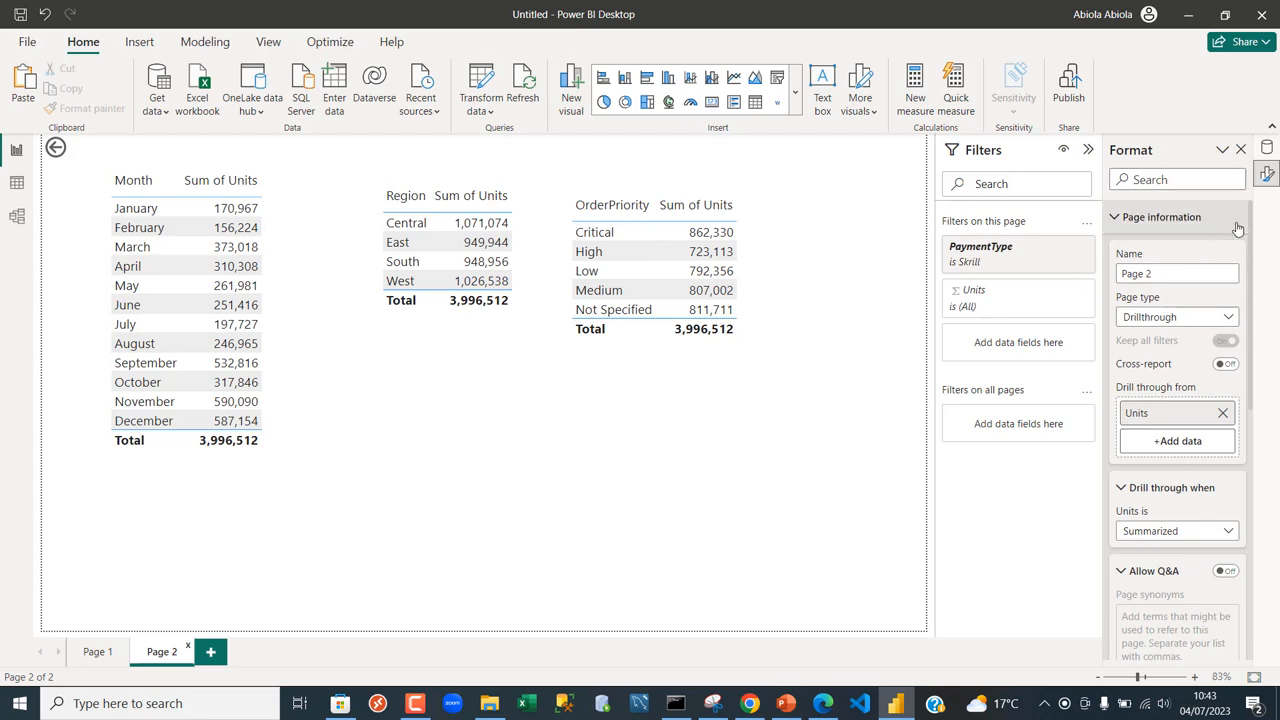
pyautogui.moveTo(1215, 225)
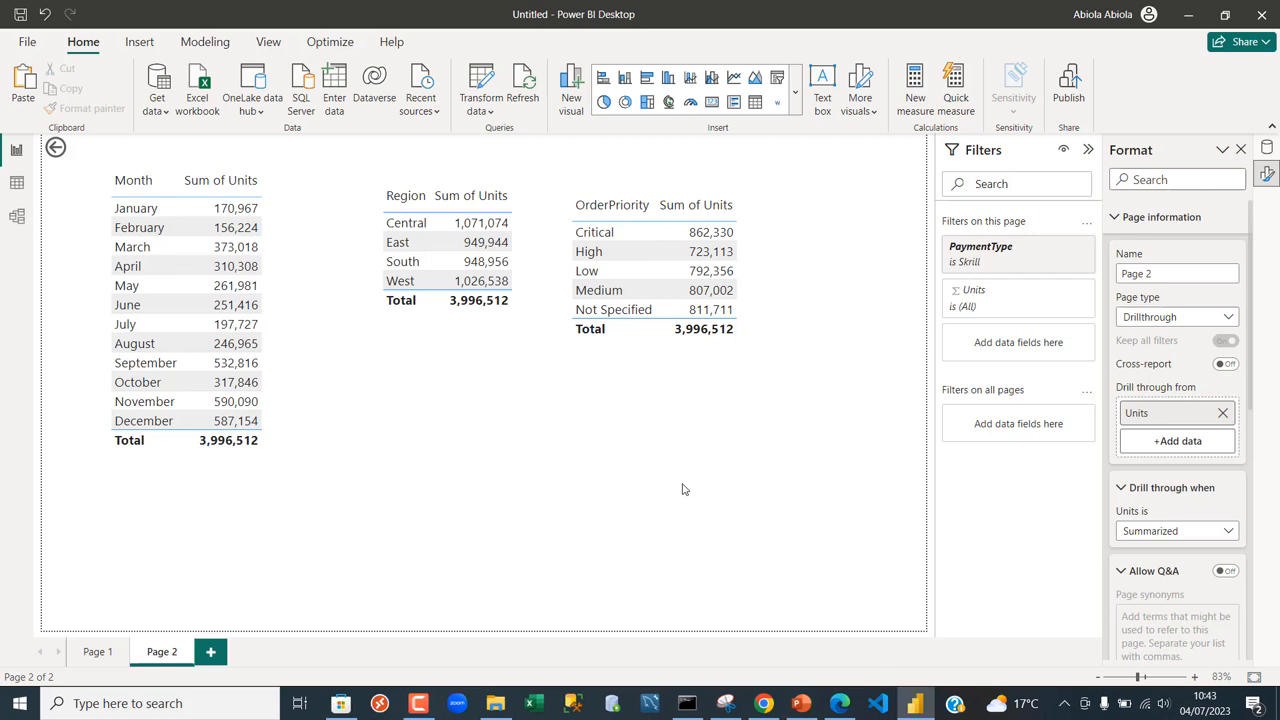
pyautogui.moveTo(504, 582)
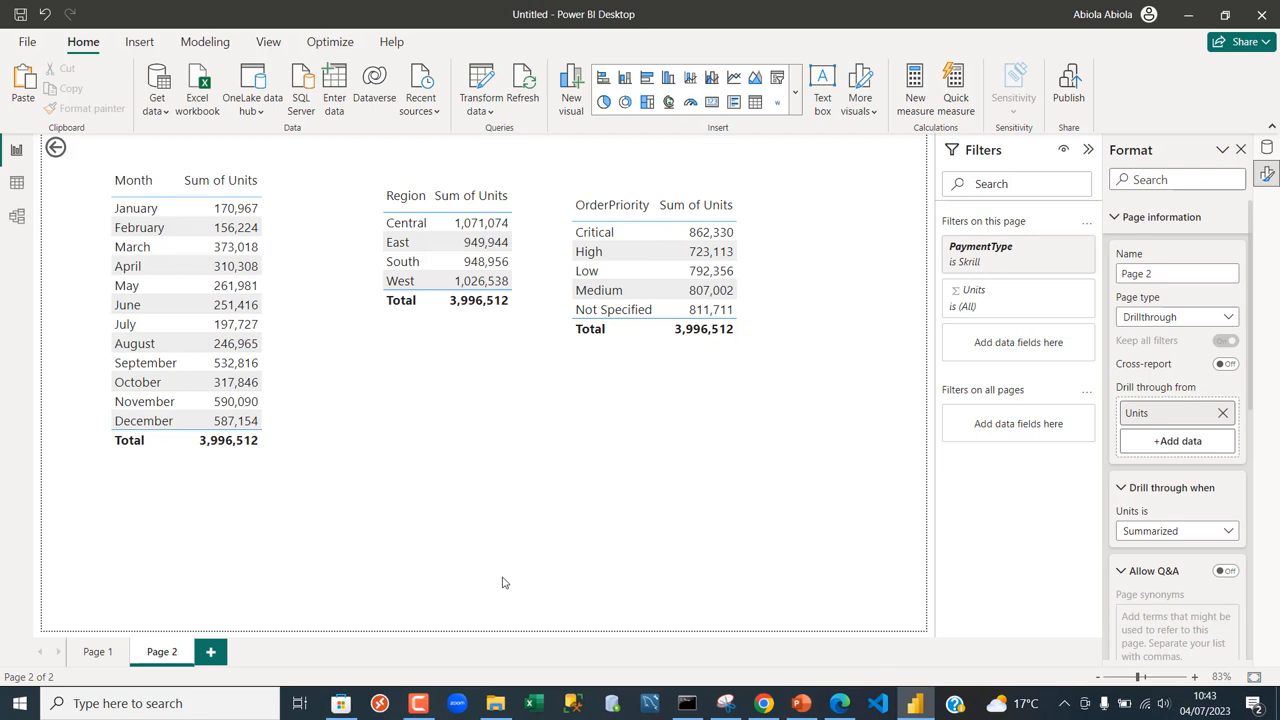